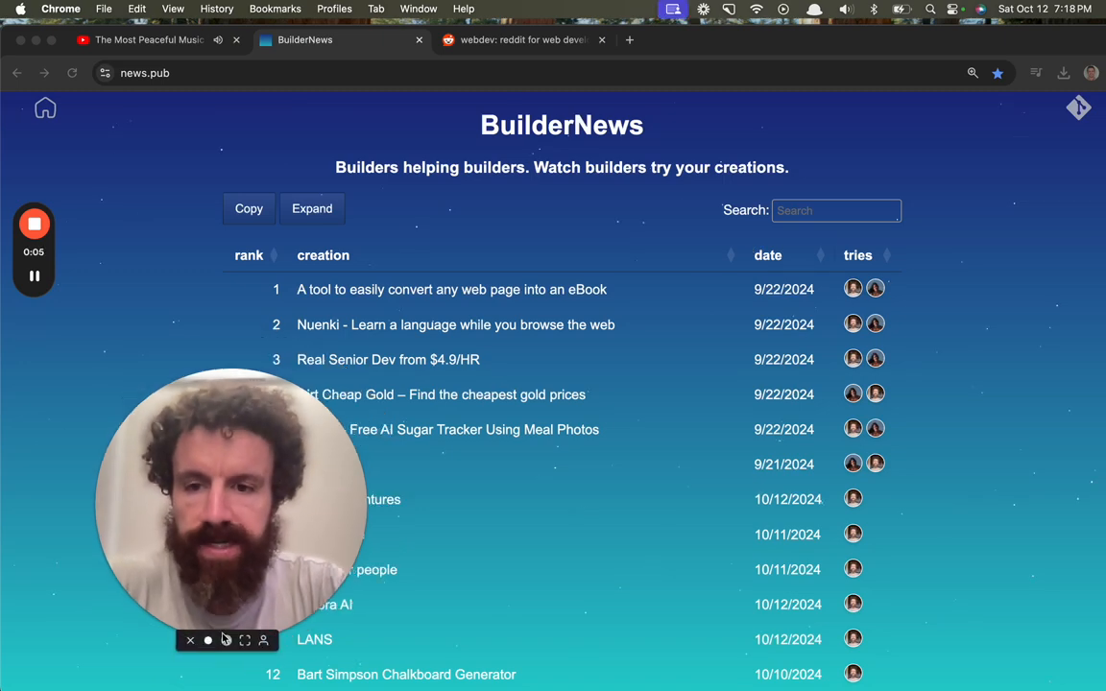
- Switch to the r/webdev tab and scroll through its Showoff Saturday posts
{"action": "left_click", "coordinate": [523, 39]}
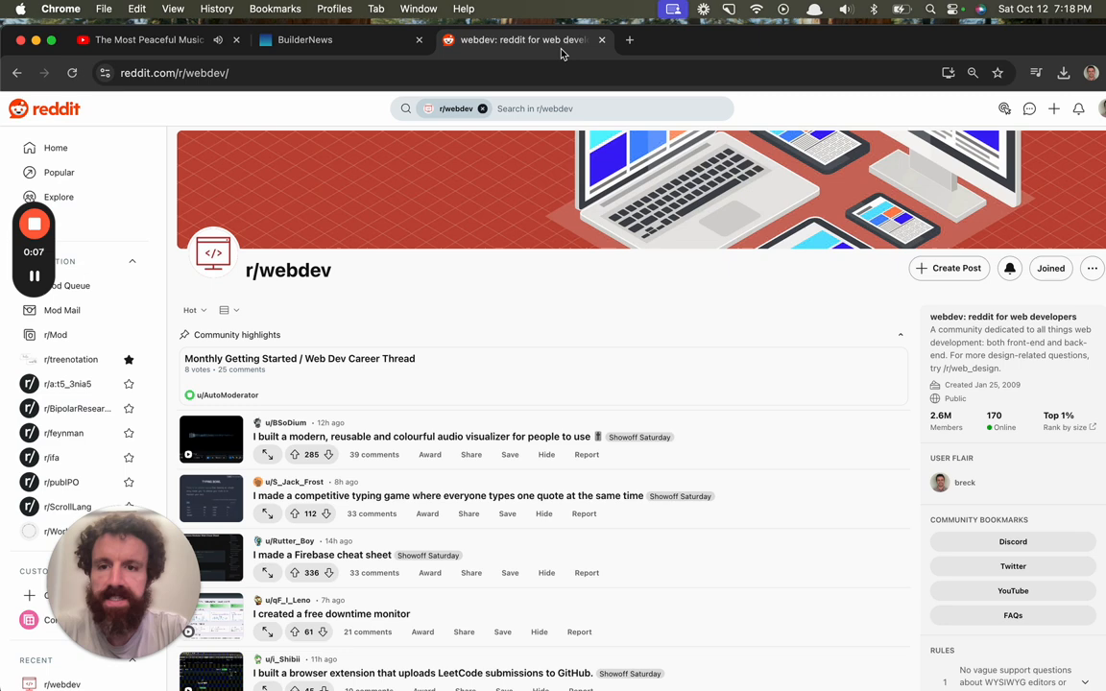
{"action": "scroll", "scroll_direction": "down", "scroll_amount": 3}
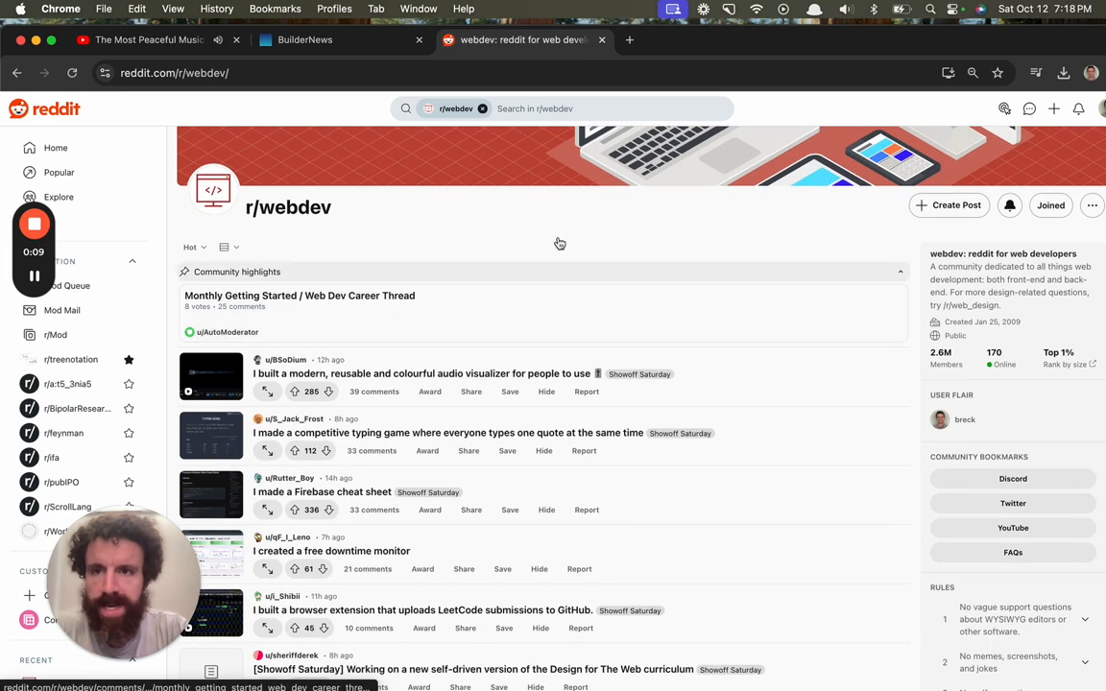
{"action": "scroll", "scroll_direction": "down", "scroll_amount": 3}
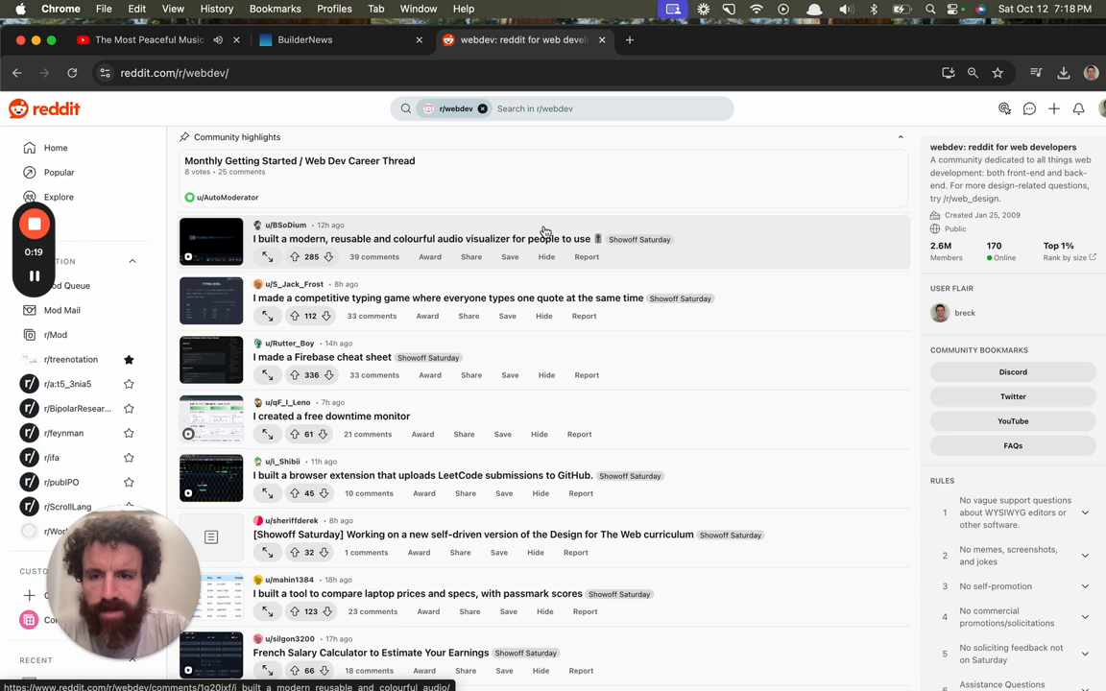
- Open 'I created a free downtime monitor' in a new tab, view its screenshot, read the description
{"action": "right_click", "coordinate": [331, 393]}
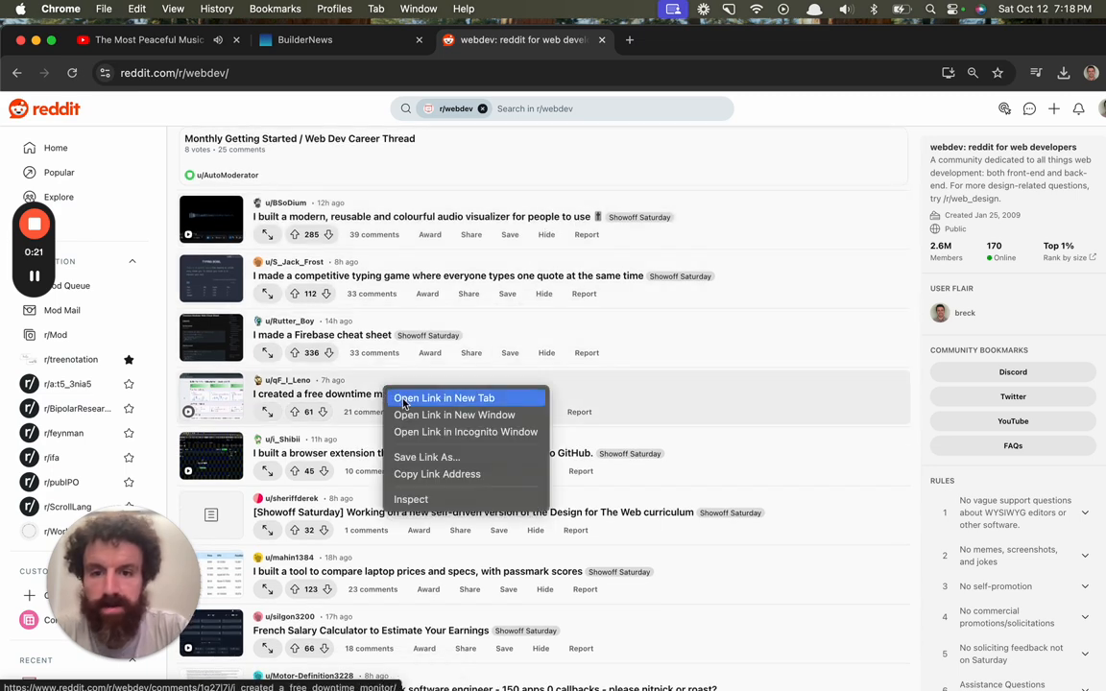
{"action": "left_click", "coordinate": [443, 397]}
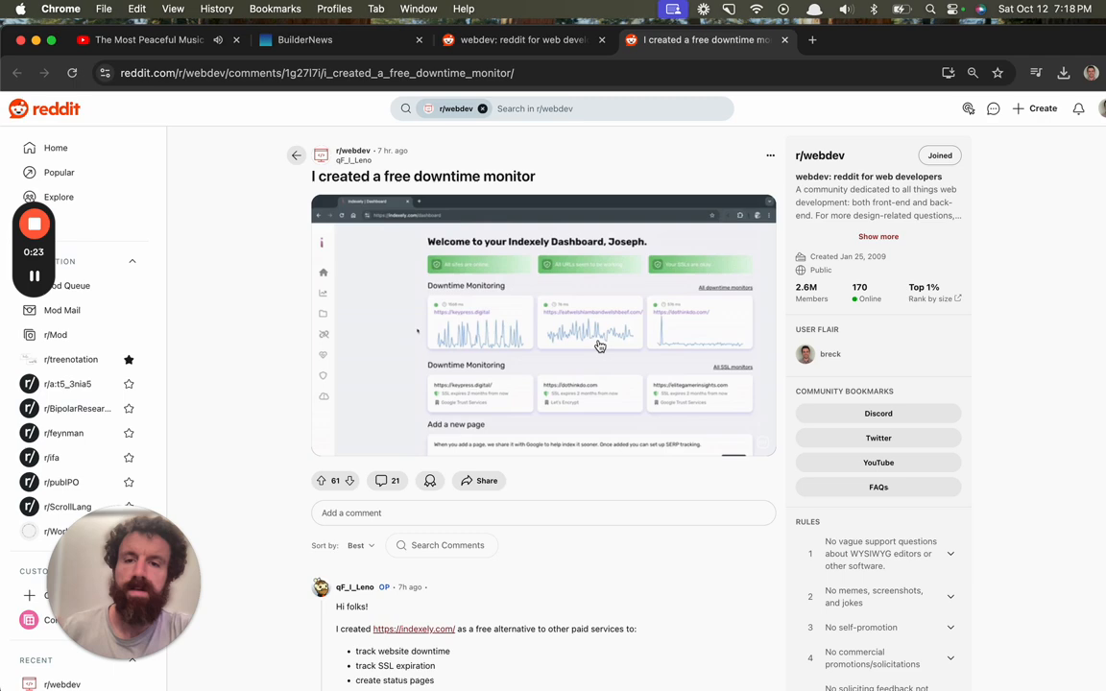
{"action": "left_click", "coordinate": [600, 345]}
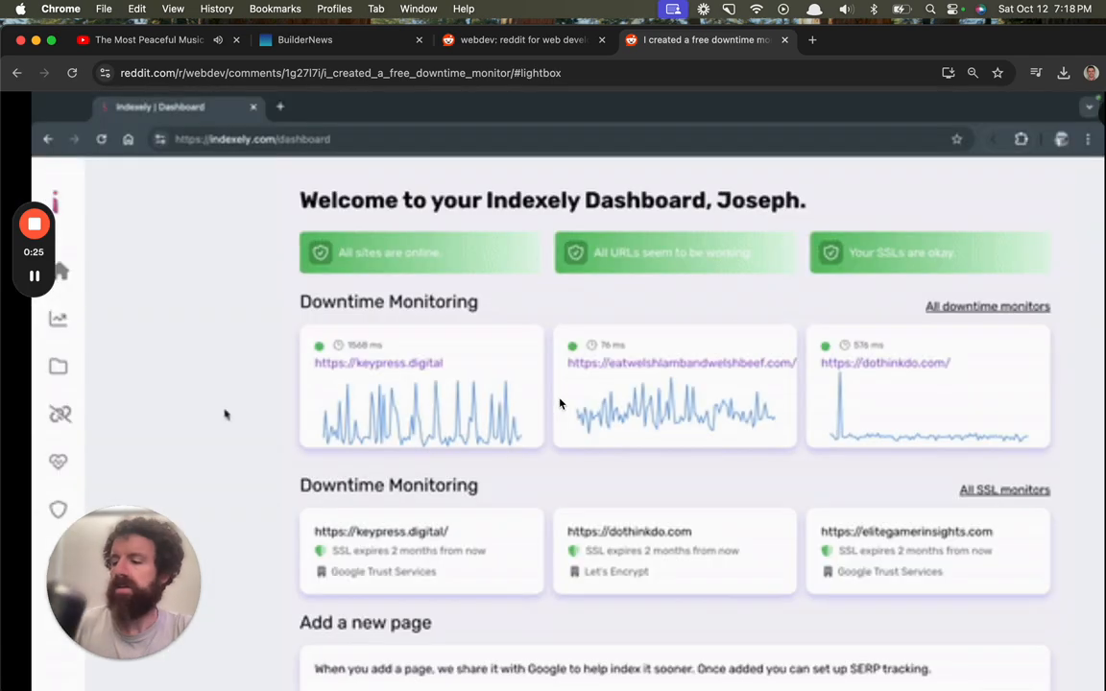
{"action": "mouse_move", "coordinate": [535, 329]}
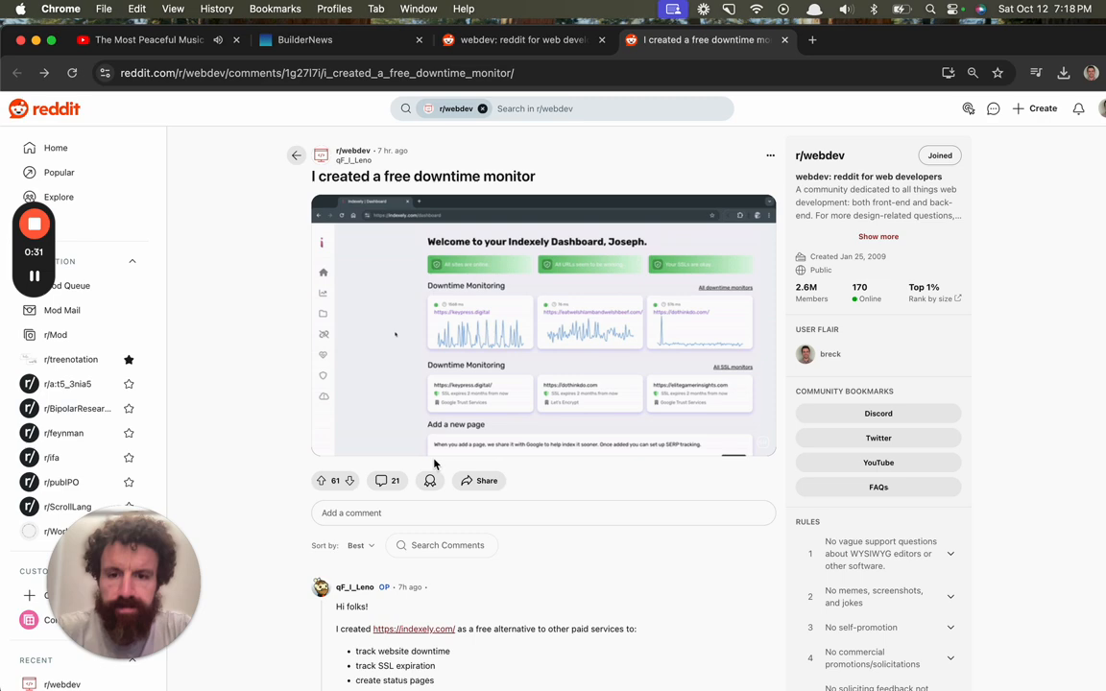
{"action": "left_click", "coordinate": [542, 326]}
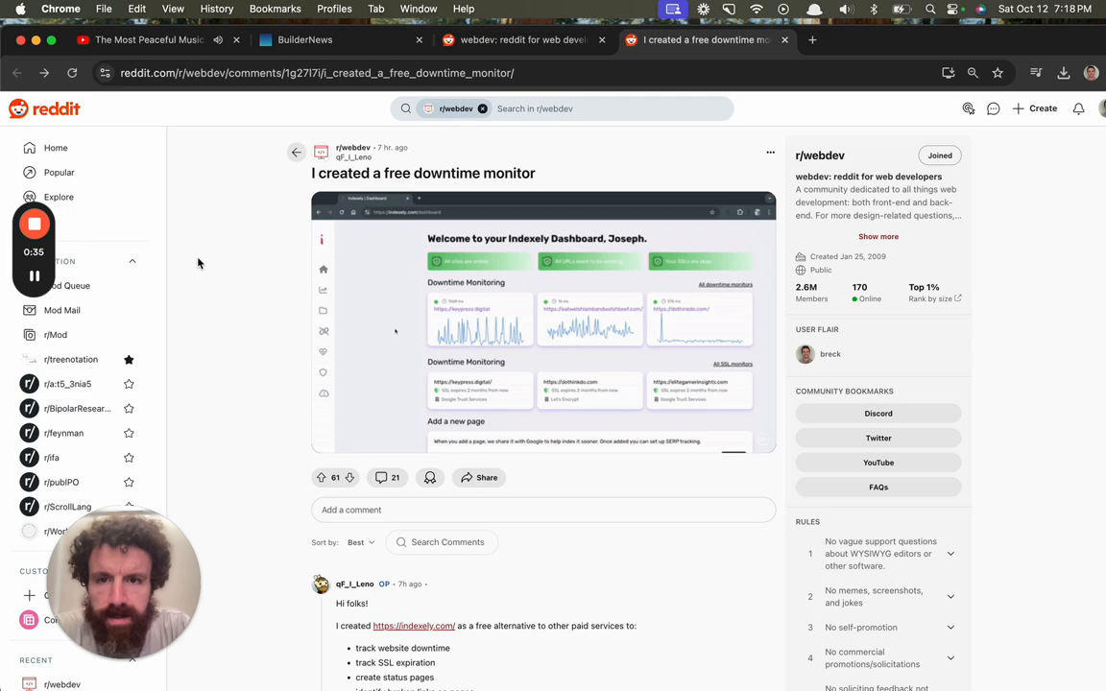
{"action": "scroll", "scroll_direction": "down", "scroll_amount": 3}
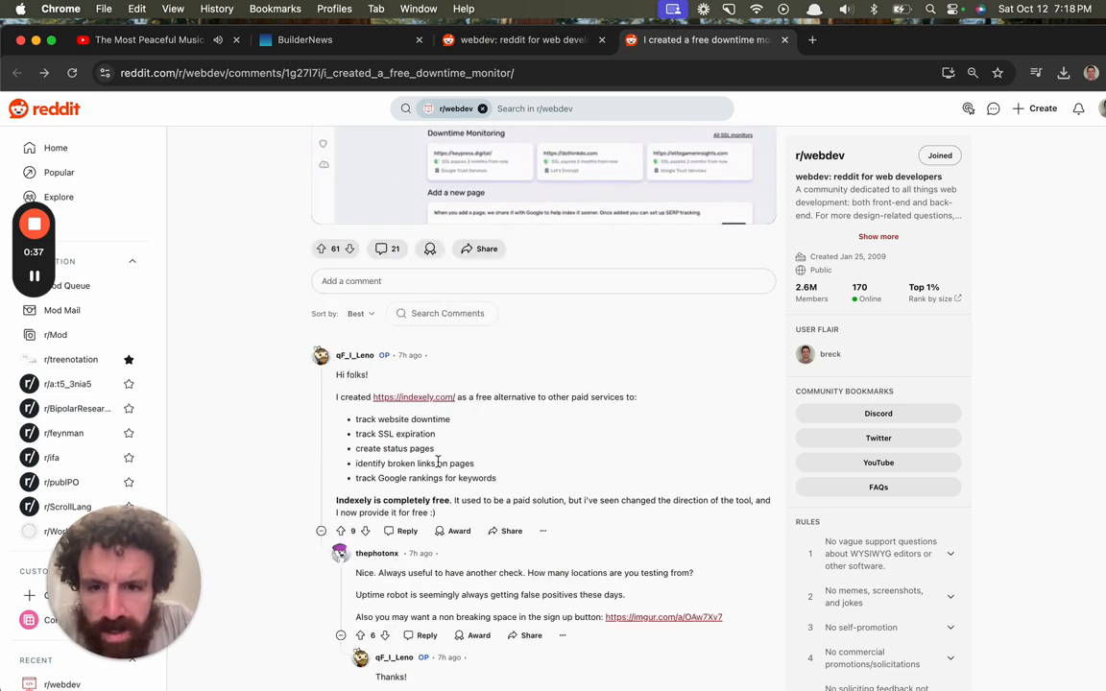
- Follow the indexely.com link and browse the SSL monitoring and status page features
{"action": "left_click", "coordinate": [994, 40]}
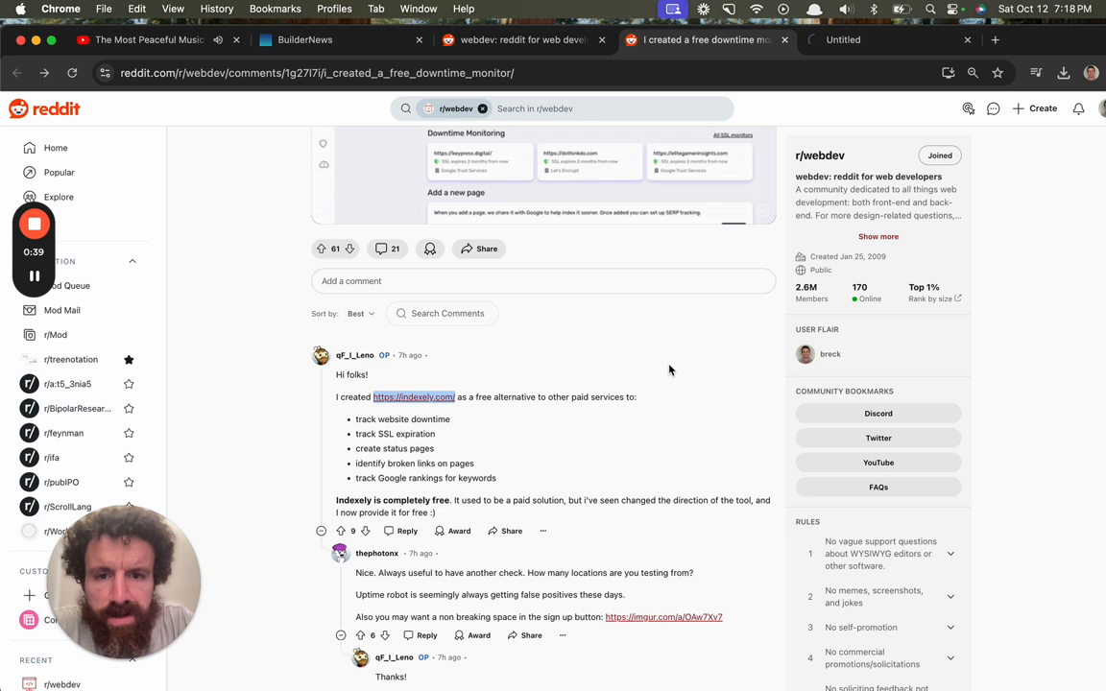
{"action": "left_click", "coordinate": [413, 397]}
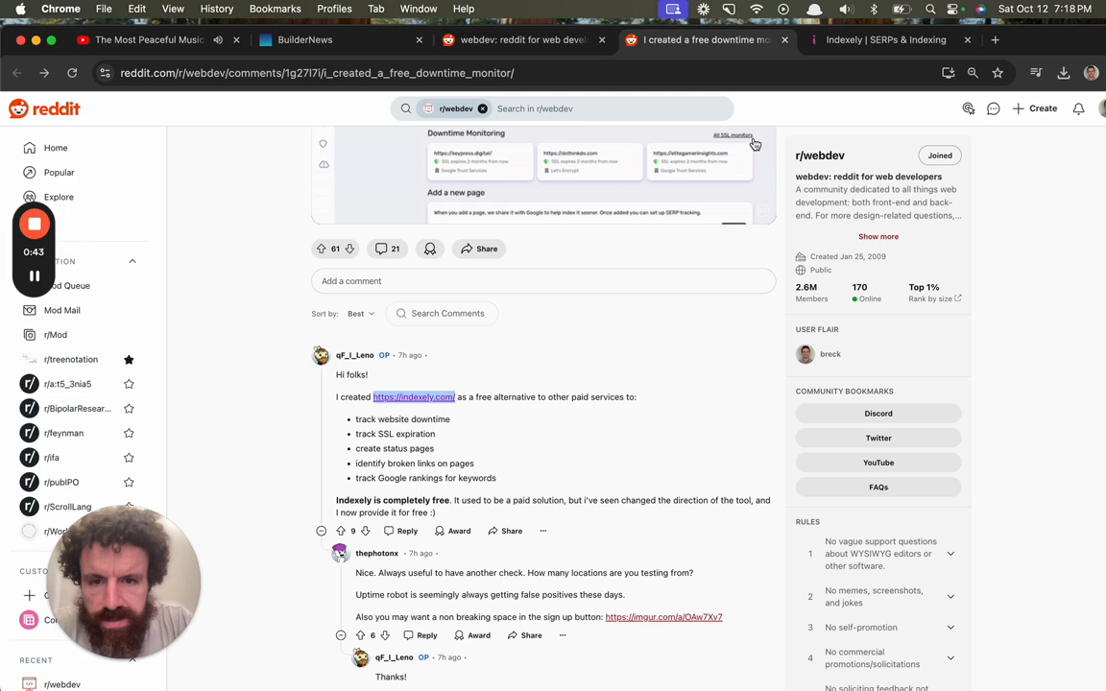
{"action": "left_click", "coordinate": [413, 396]}
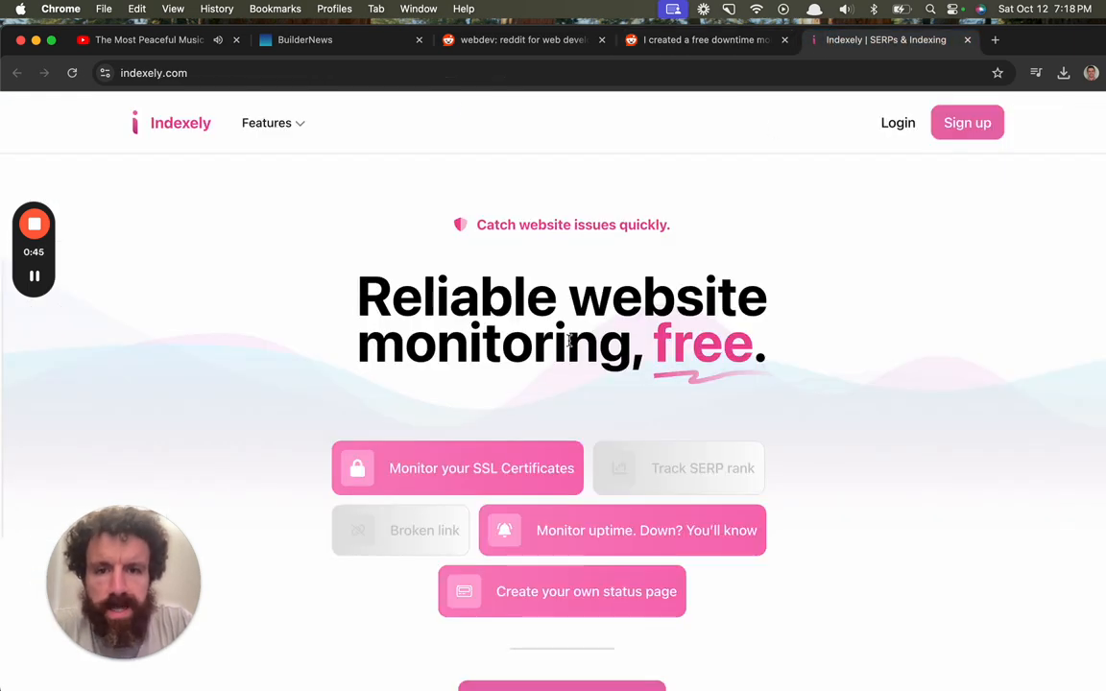
{"action": "mouse_move", "coordinate": [809, 240]}
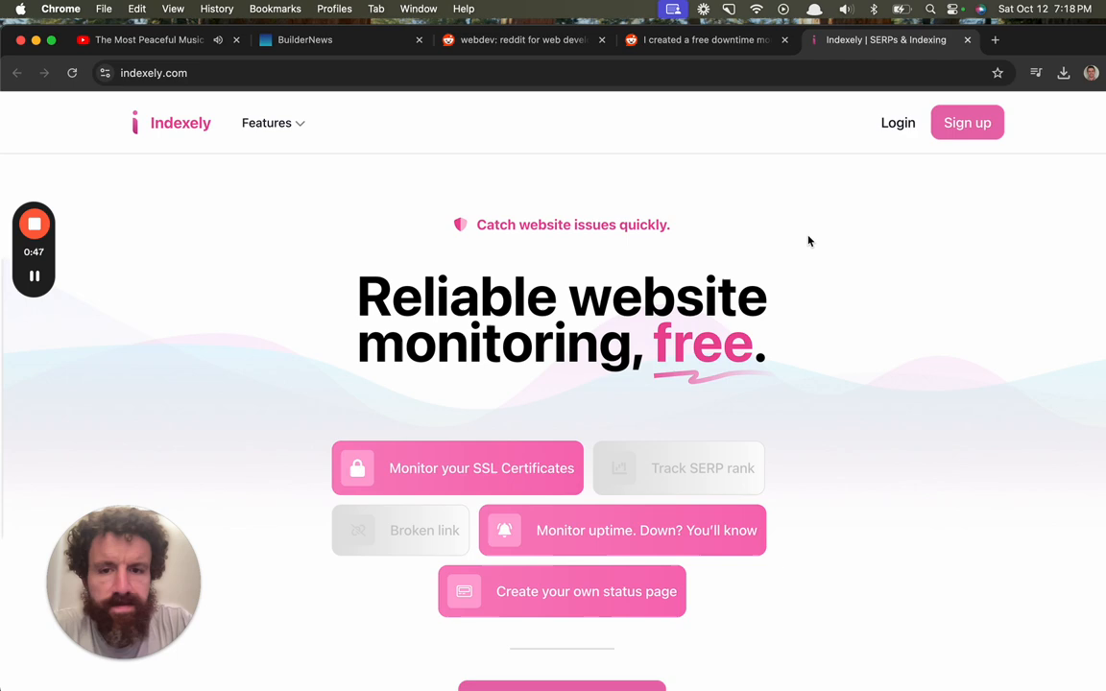
{"action": "scroll", "scroll_direction": "down", "scroll_amount": 3}
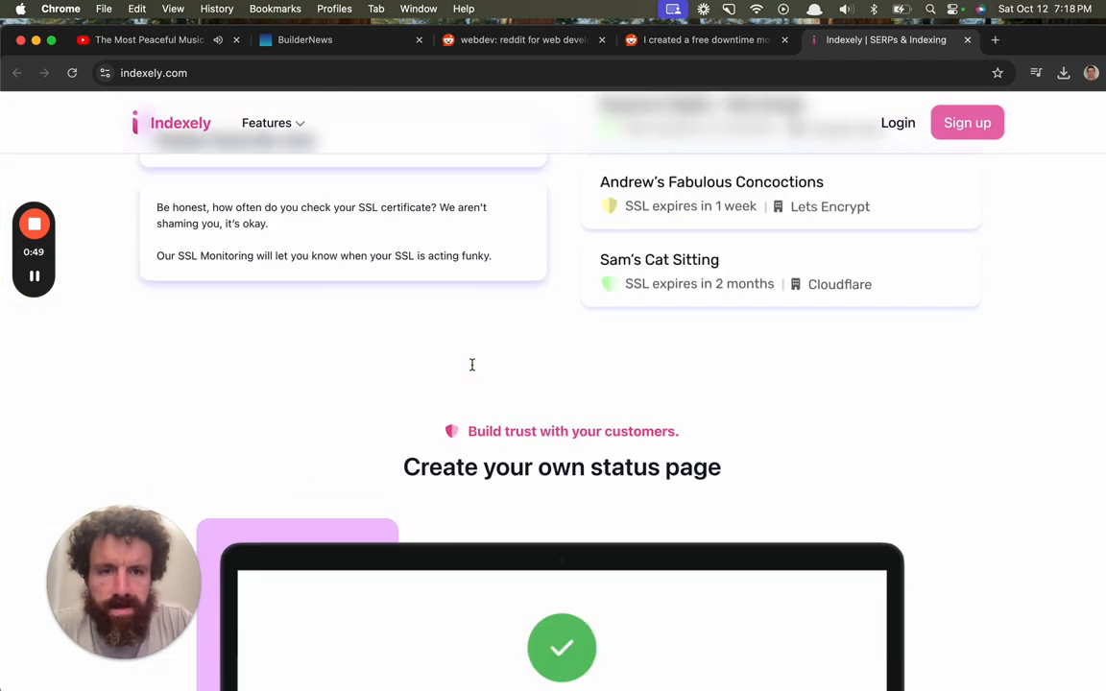
- Register on Indexely with the autofilled name, an email and a matching password
{"action": "left_click", "coordinate": [966, 122]}
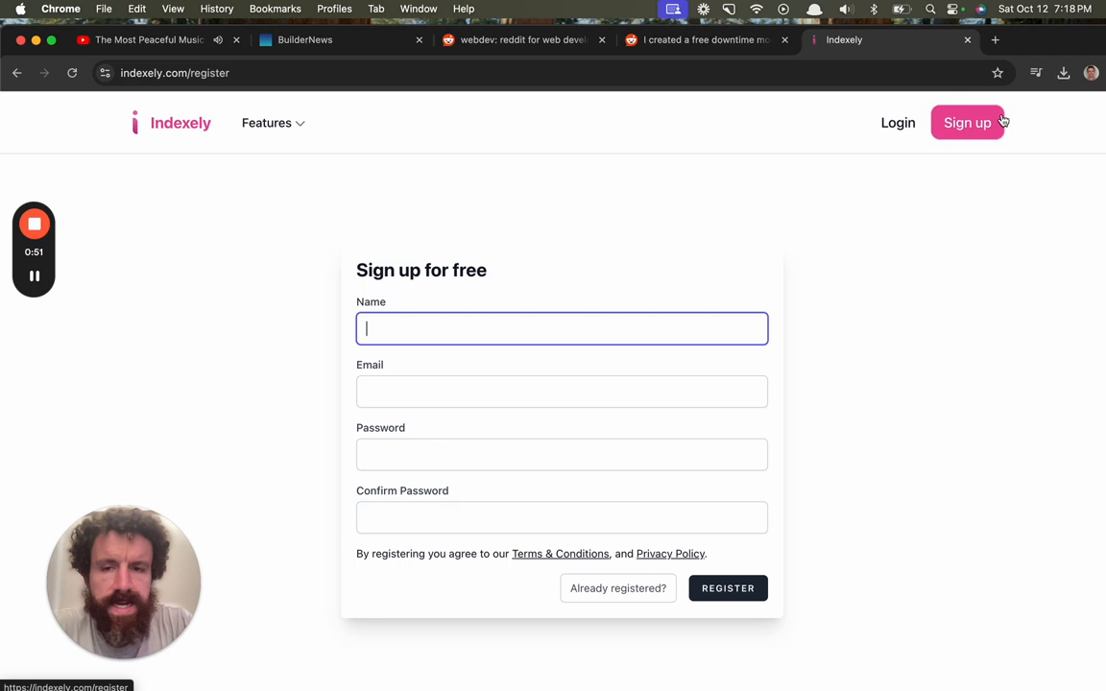
{"action": "left_click", "coordinate": [561, 328]}
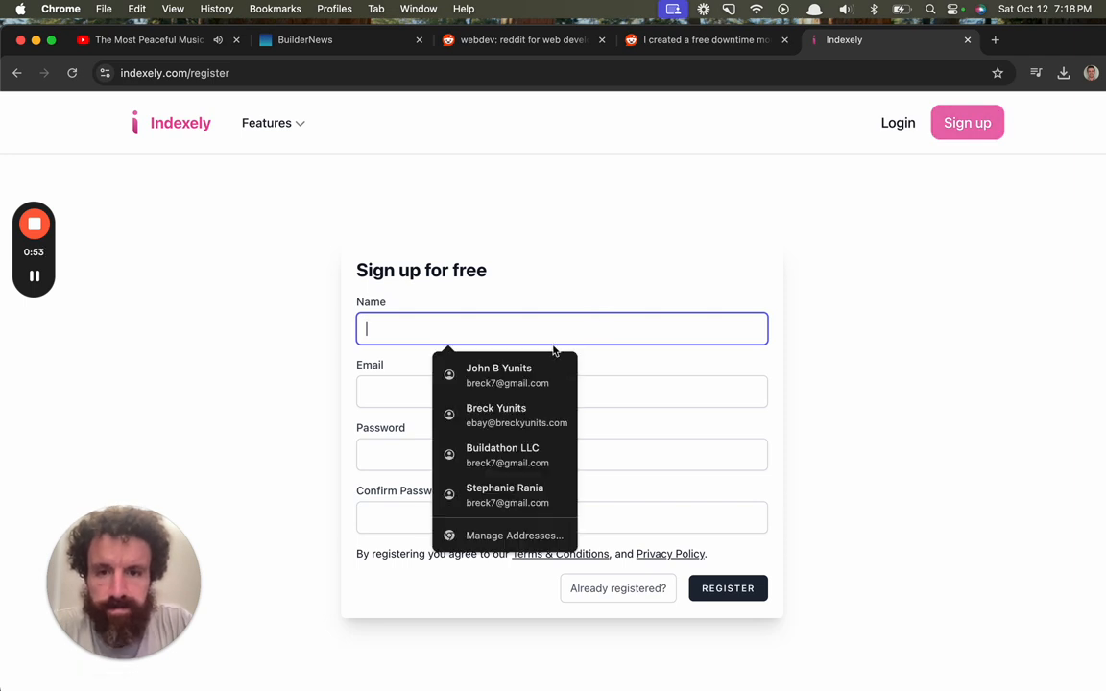
{"action": "mouse_move", "coordinate": [835, 363]}
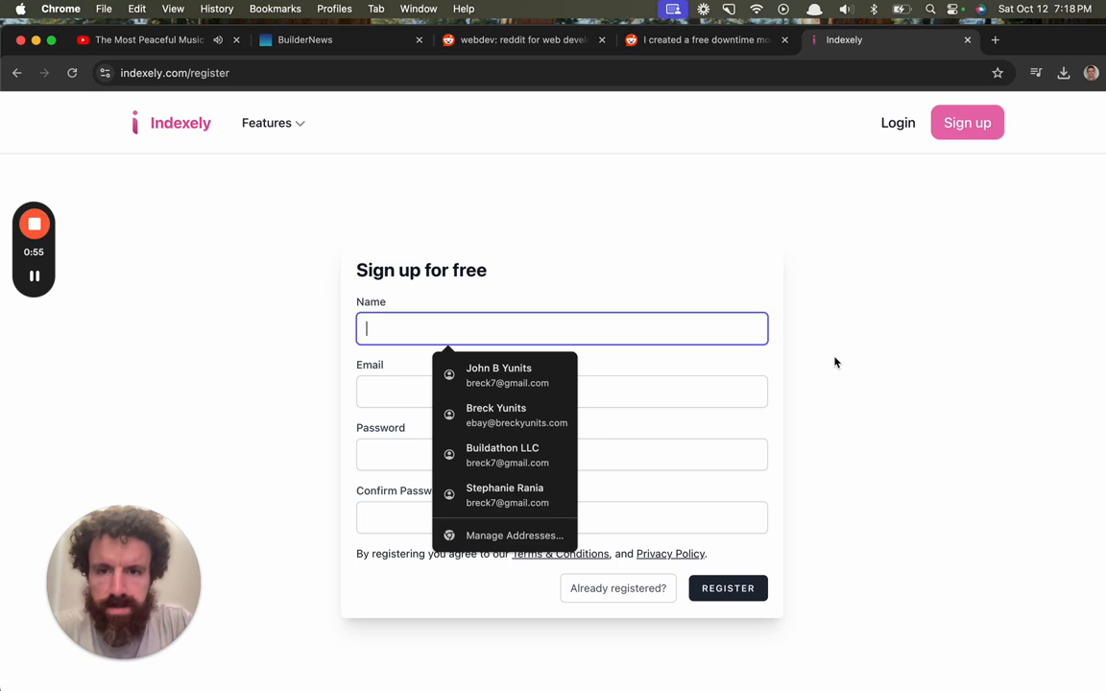
{"action": "left_click", "coordinate": [496, 415]}
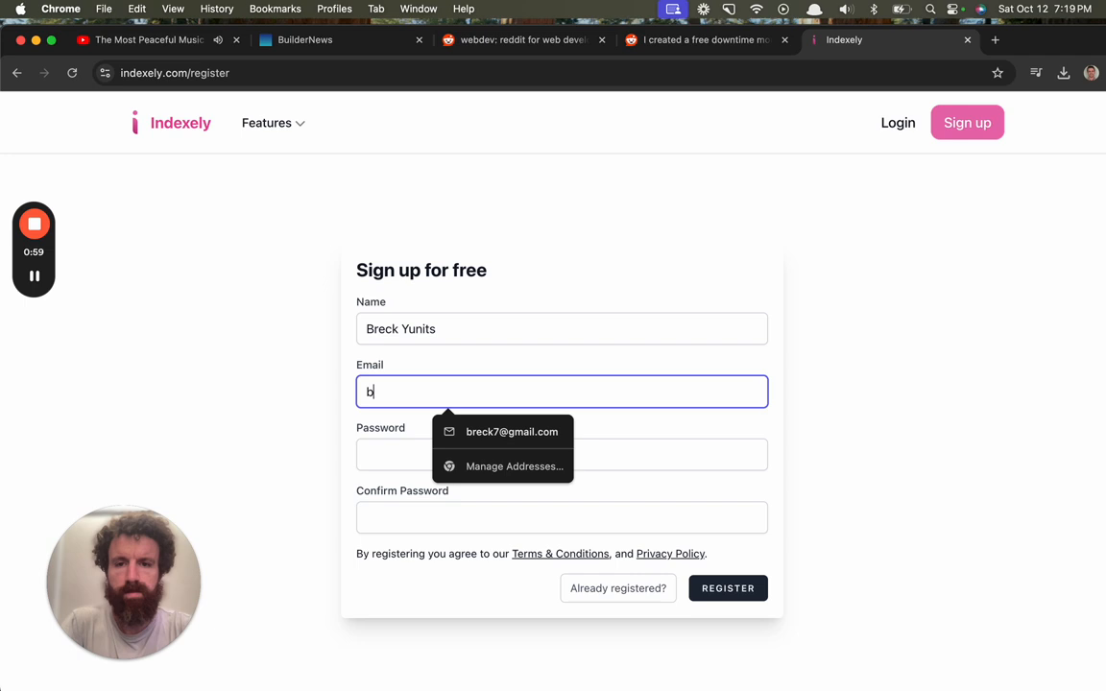
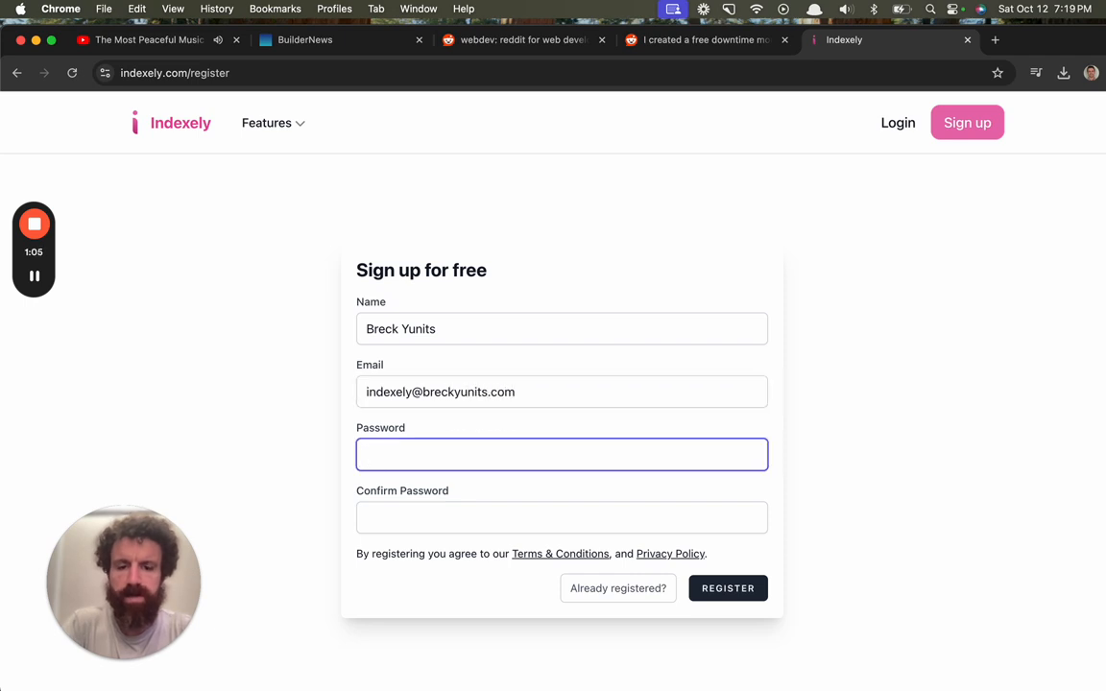
{"action": "type", "text": "•••••"}
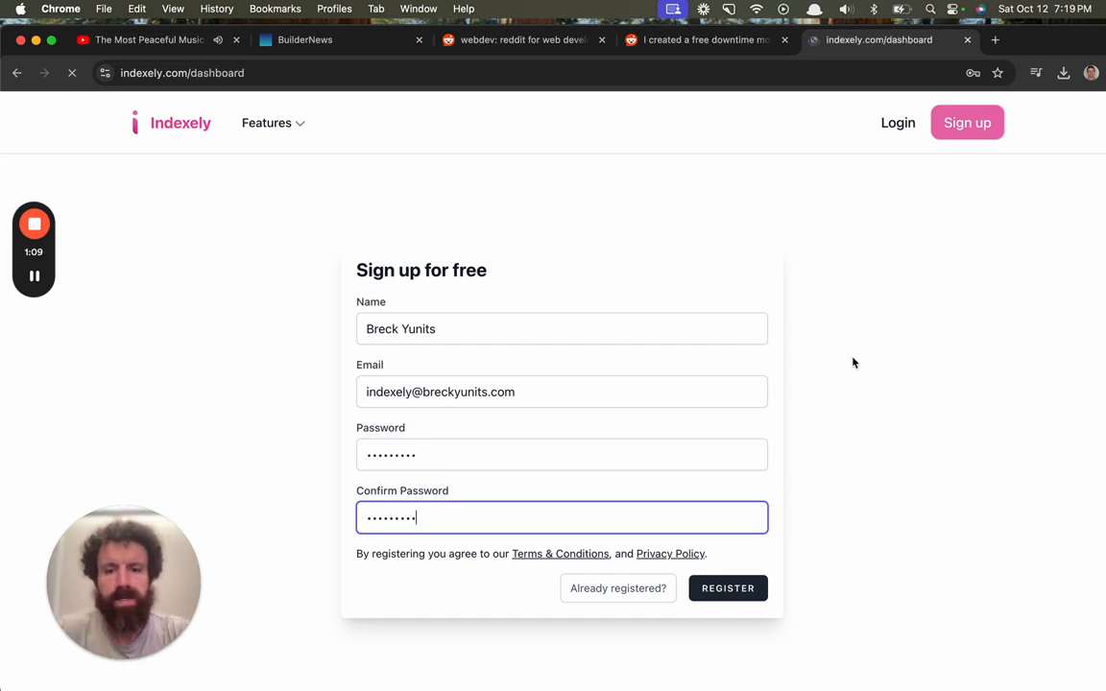
- Save the new account's password in Chrome and review the empty dashboard
{"action": "left_click", "coordinate": [727, 589]}
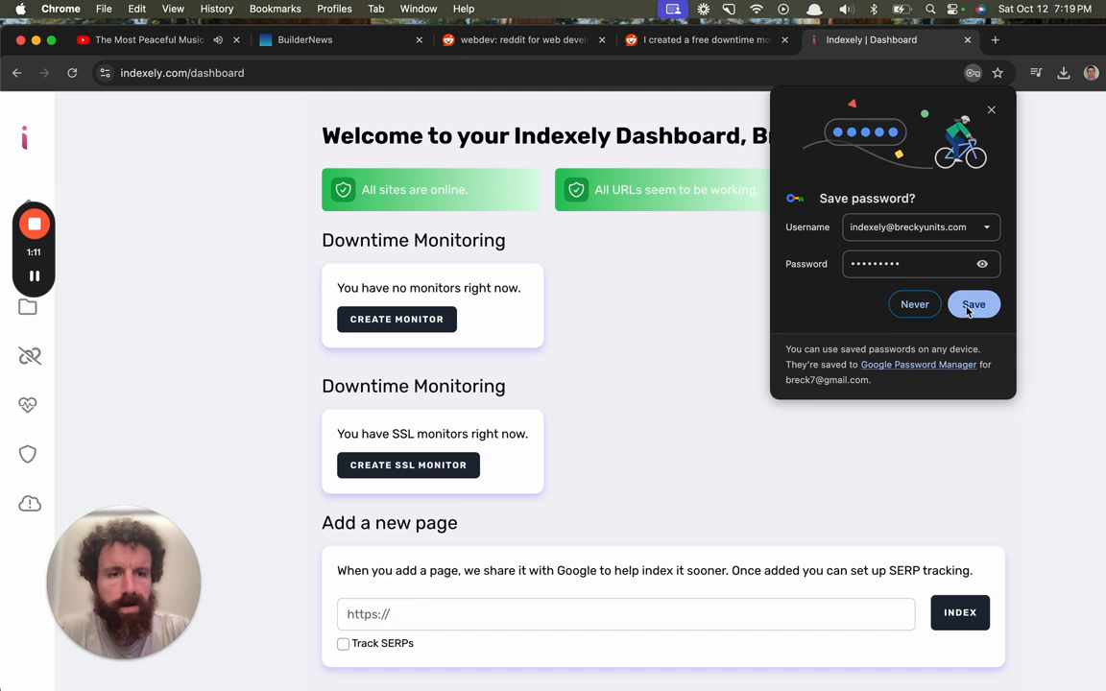
{"action": "left_click", "coordinate": [973, 304]}
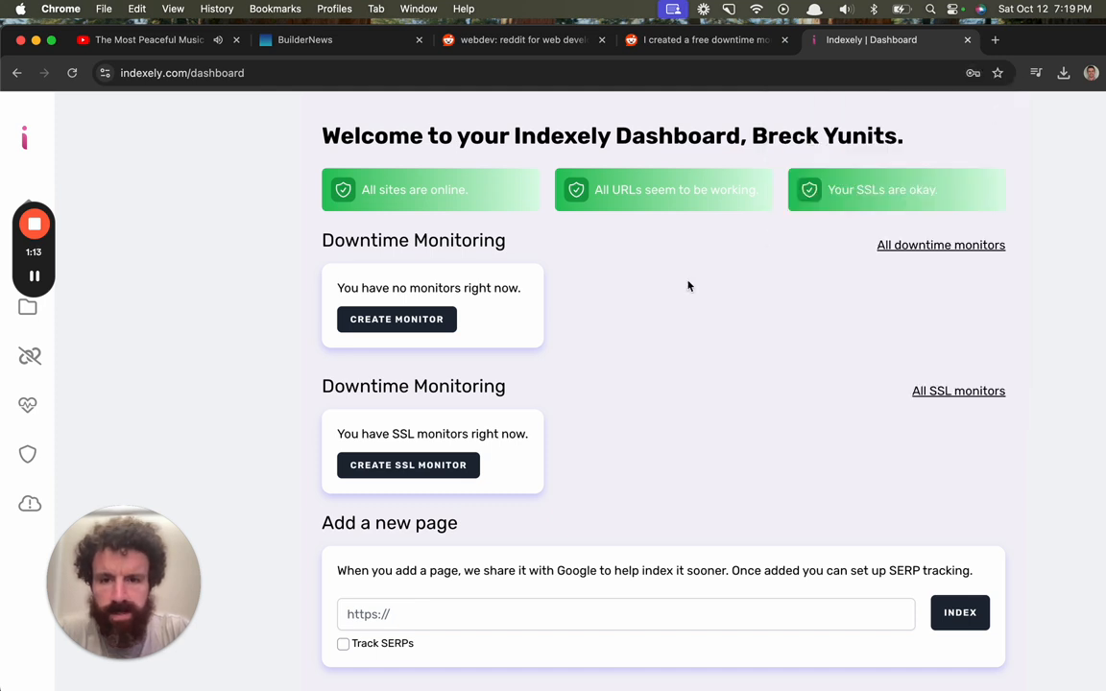
{"action": "mouse_move", "coordinate": [397, 319]}
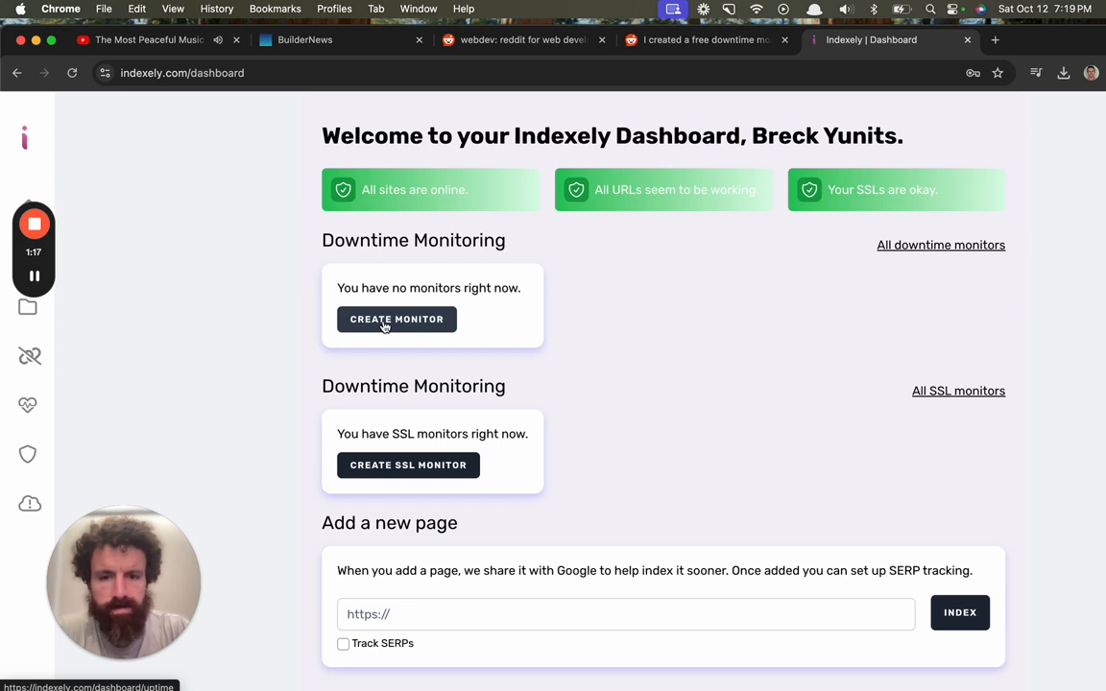
{"action": "left_click", "coordinate": [396, 319]}
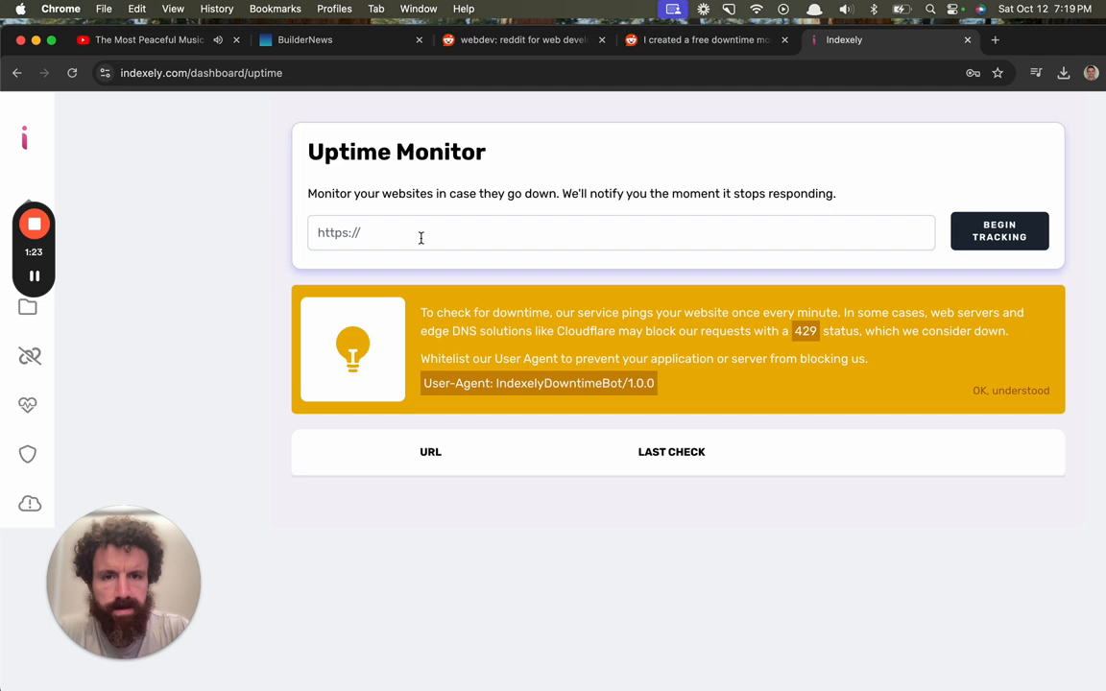
{"action": "mouse_move", "coordinate": [854, 336]}
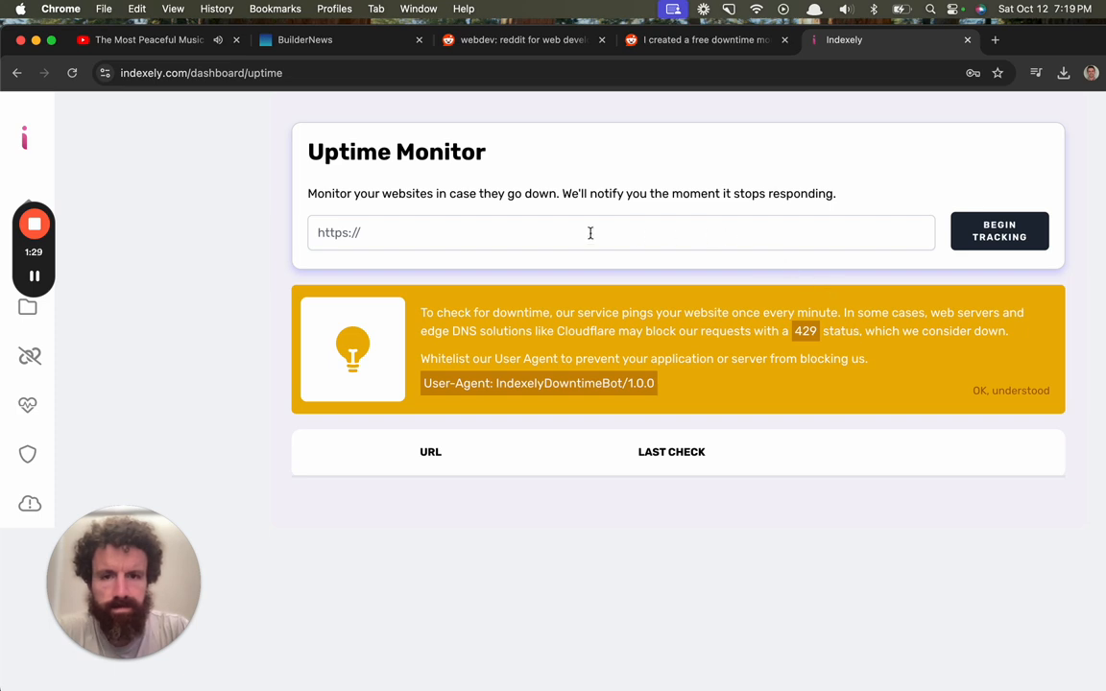
{"action": "left_click", "coordinate": [590, 232]}
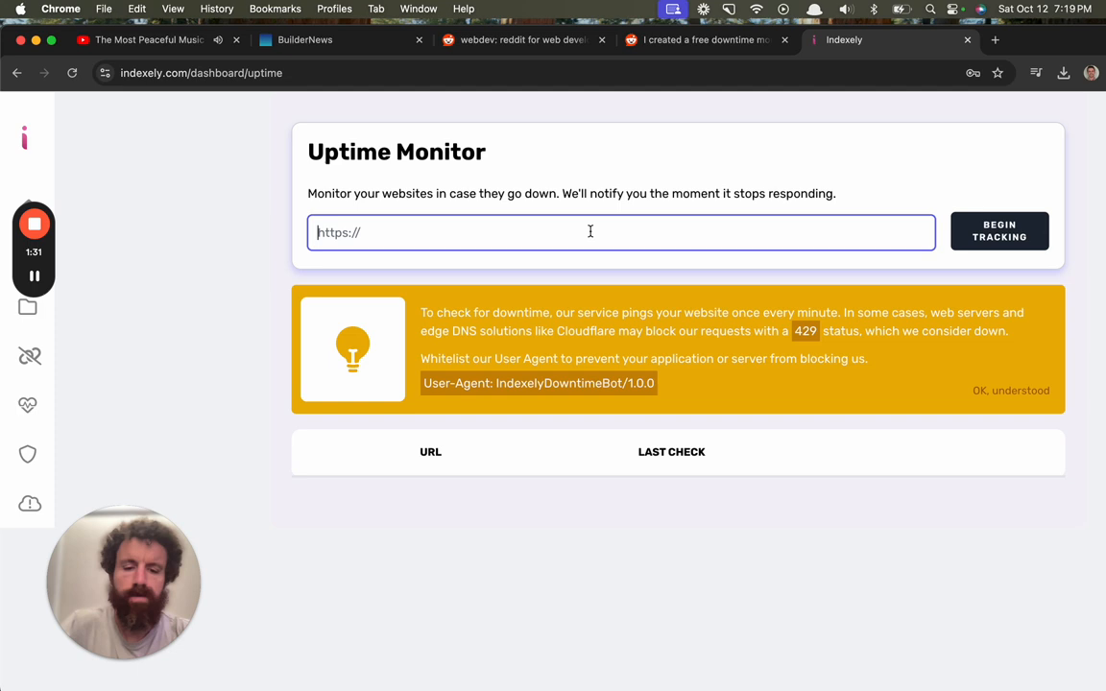
{"action": "type", "text": "https://"}
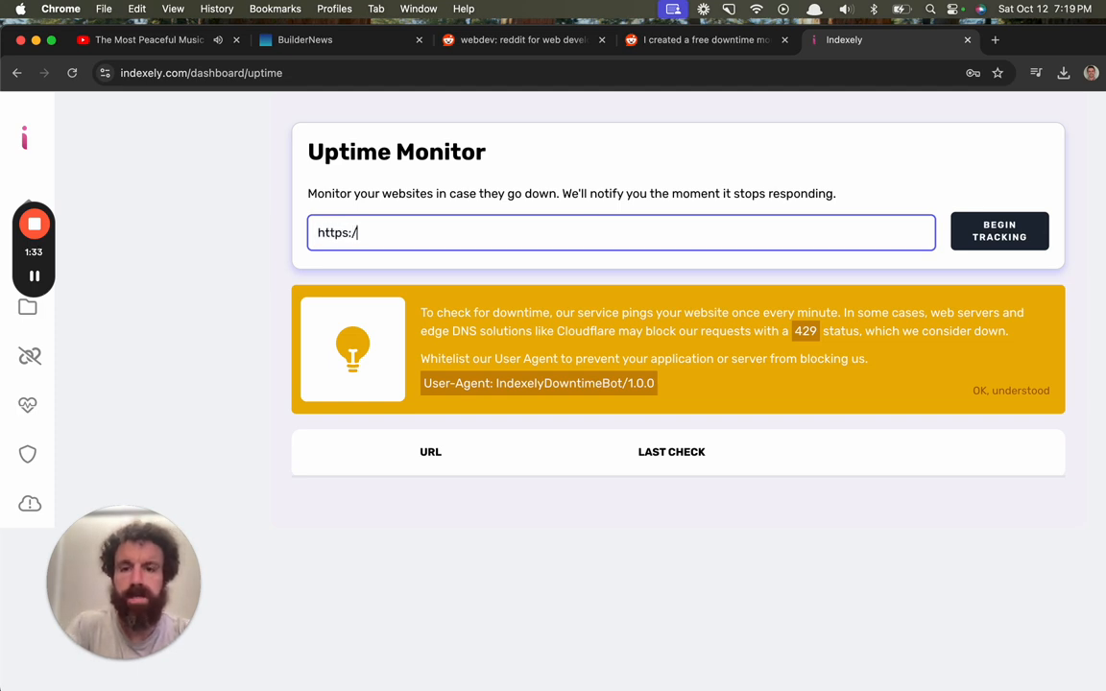
{"action": "type", "text": "hub"}
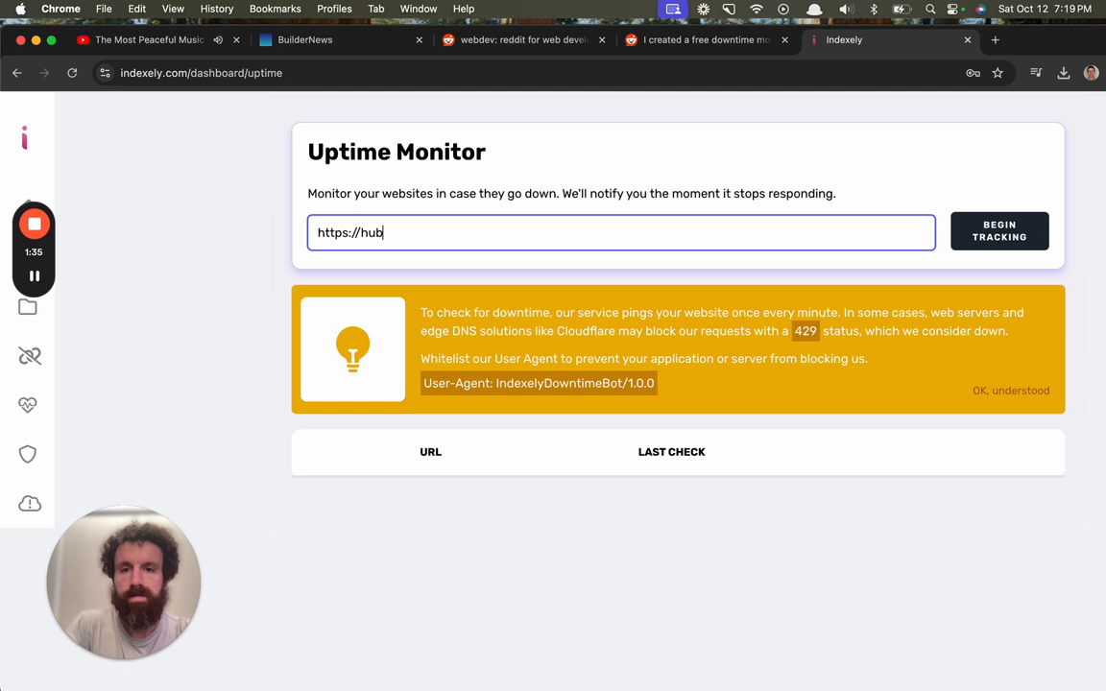
{"action": "type", "text": ".scroll.pub"}
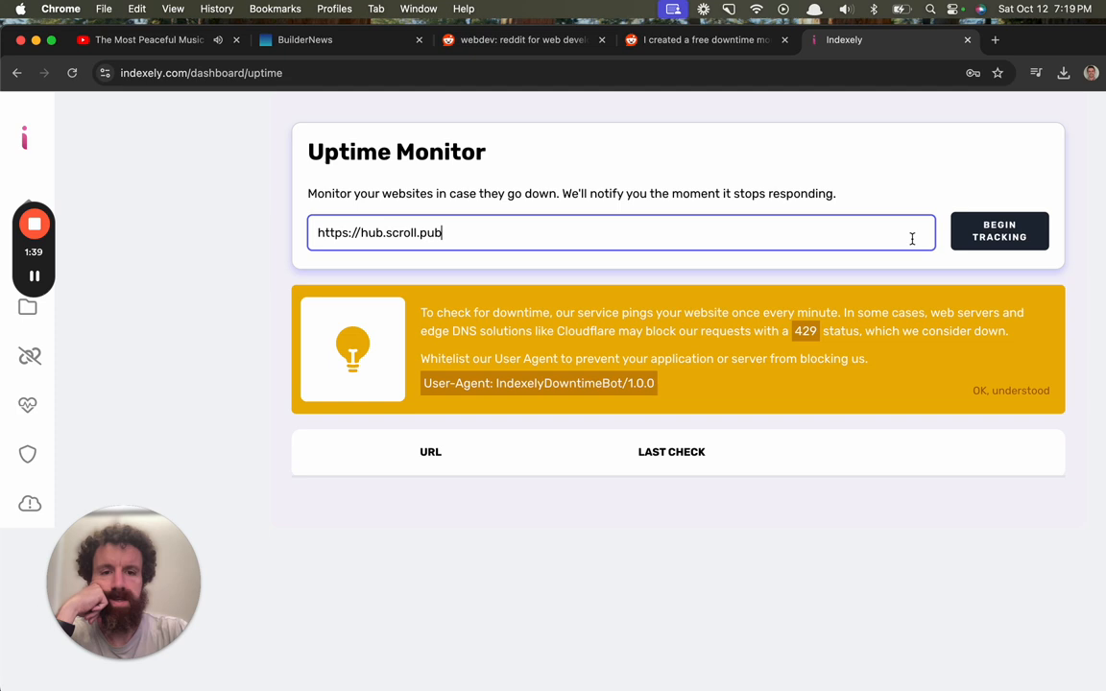
{"action": "left_click", "coordinate": [998, 230]}
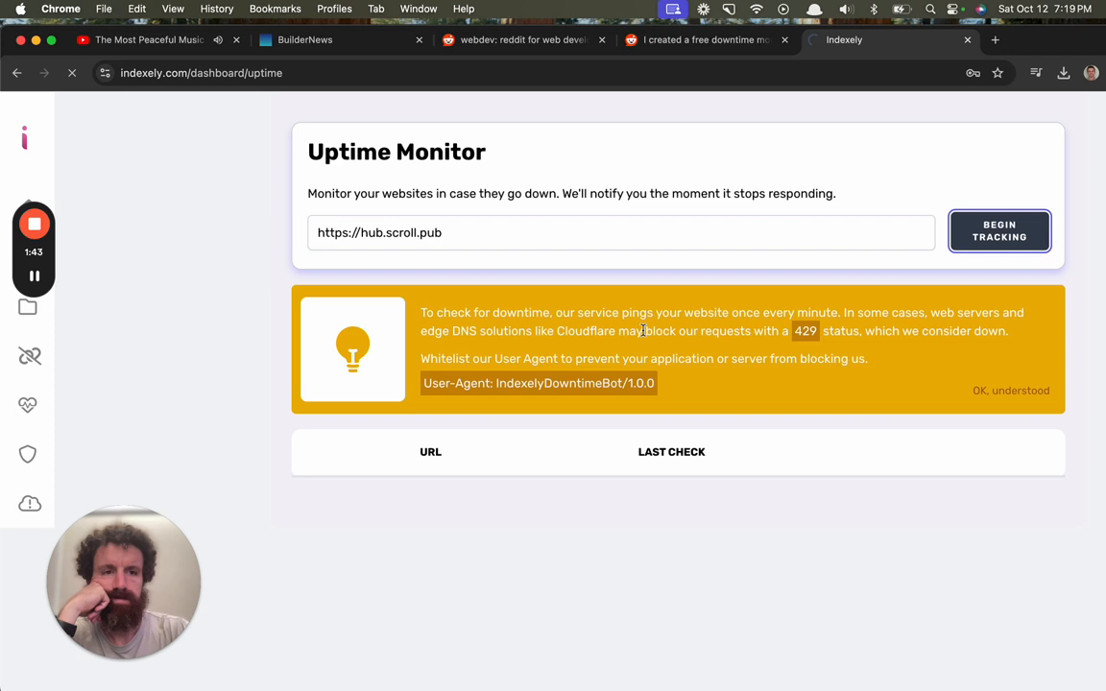
- Confirm the hub.scroll.pub row appears in the monitor list, marked down
{"action": "left_click", "coordinate": [998, 232]}
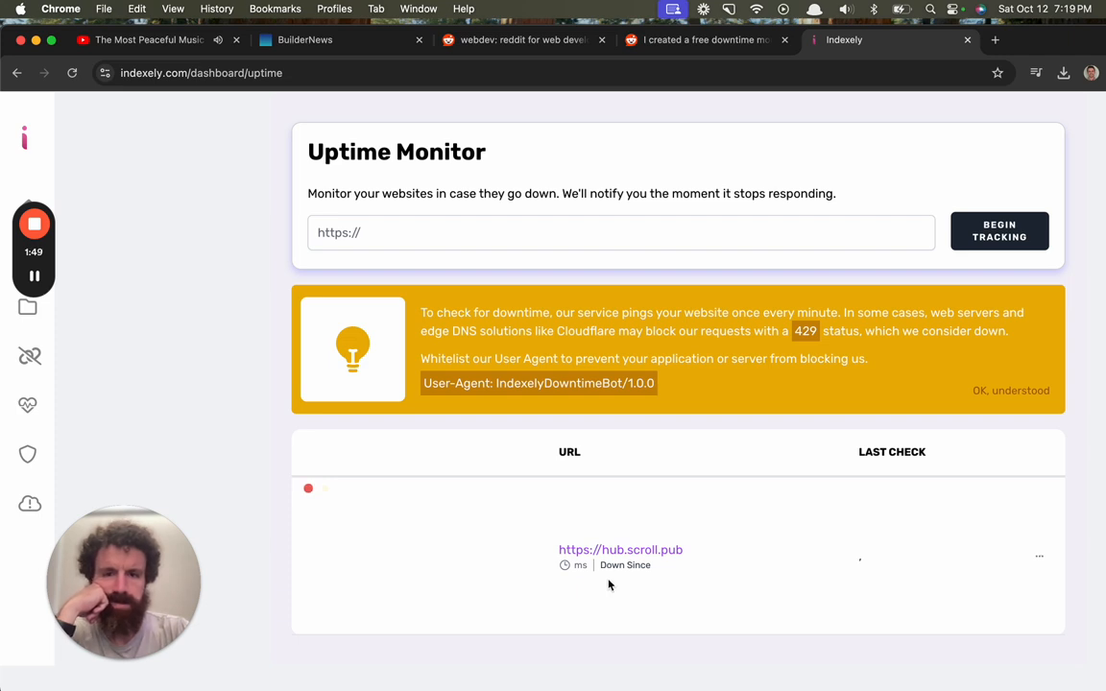
{"action": "mouse_move", "coordinate": [620, 564]}
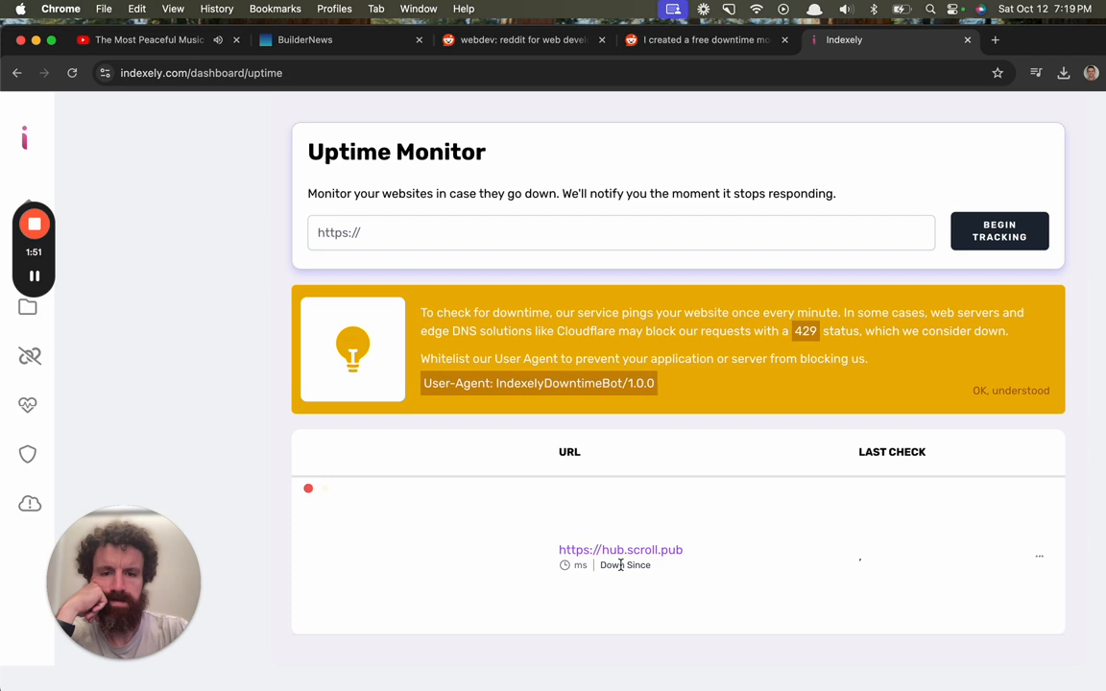
{"action": "mouse_move", "coordinate": [307, 492]}
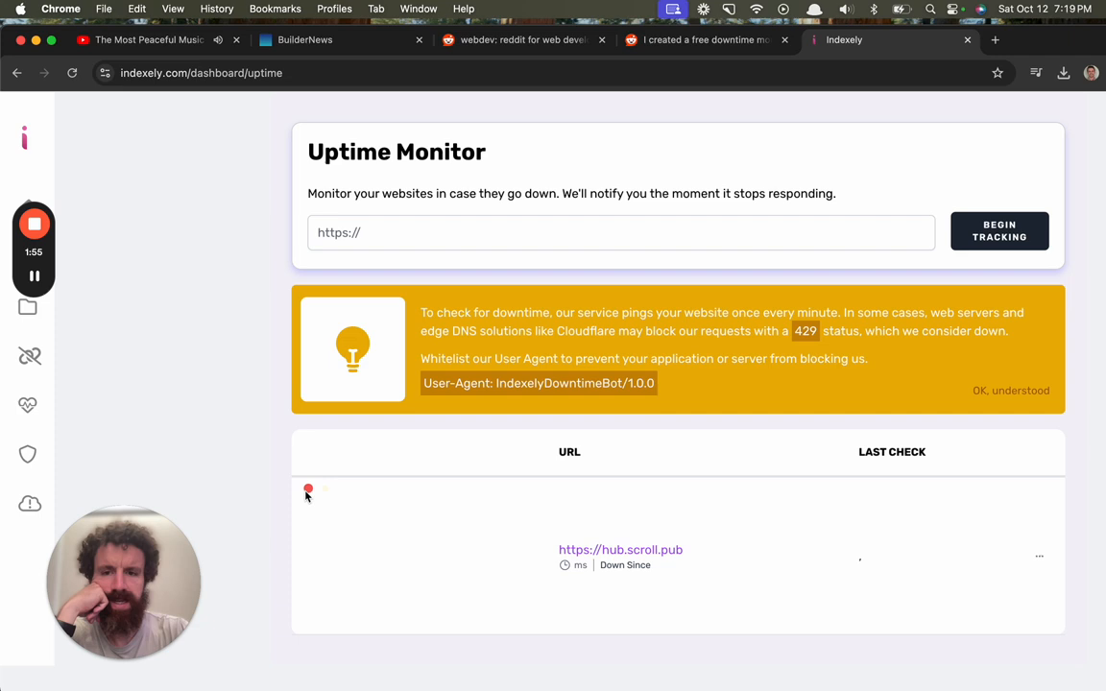
{"action": "mouse_move", "coordinate": [981, 588]}
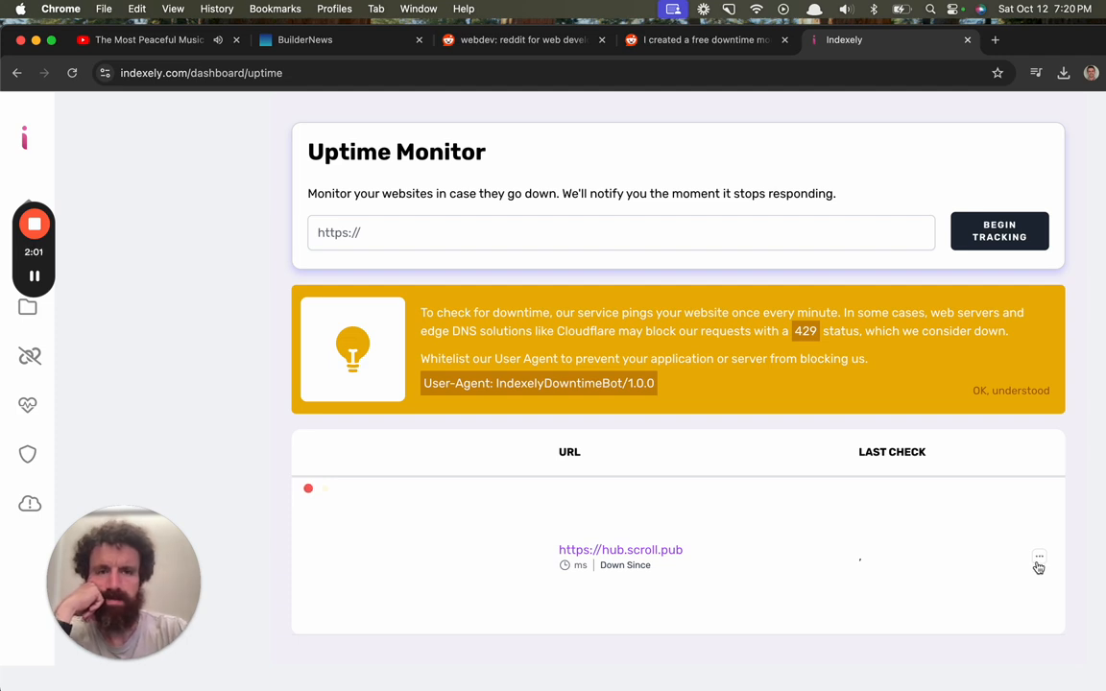
{"action": "mouse_move", "coordinate": [686, 577]}
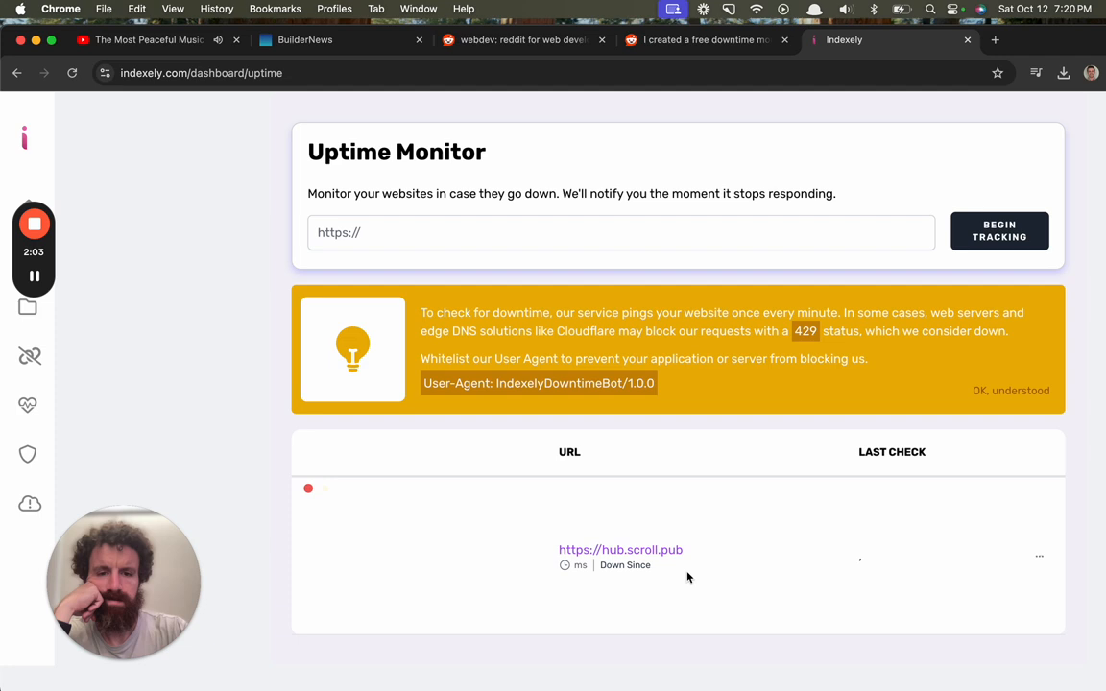
{"action": "mouse_move", "coordinate": [266, 461]}
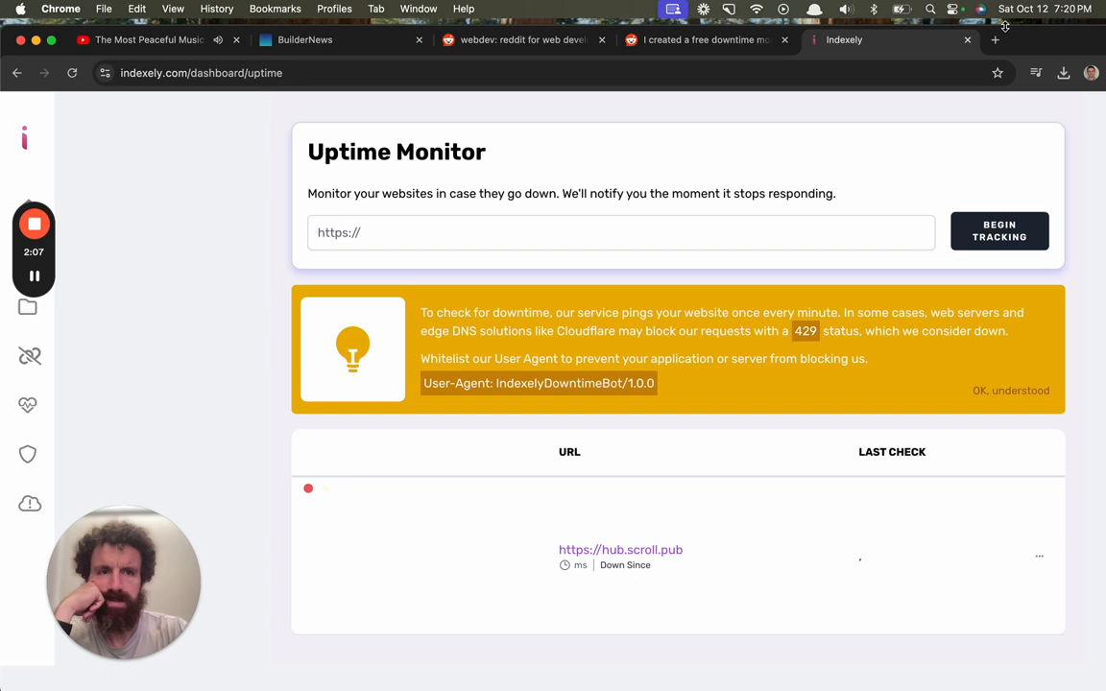
{"action": "left_click", "coordinate": [620, 549]}
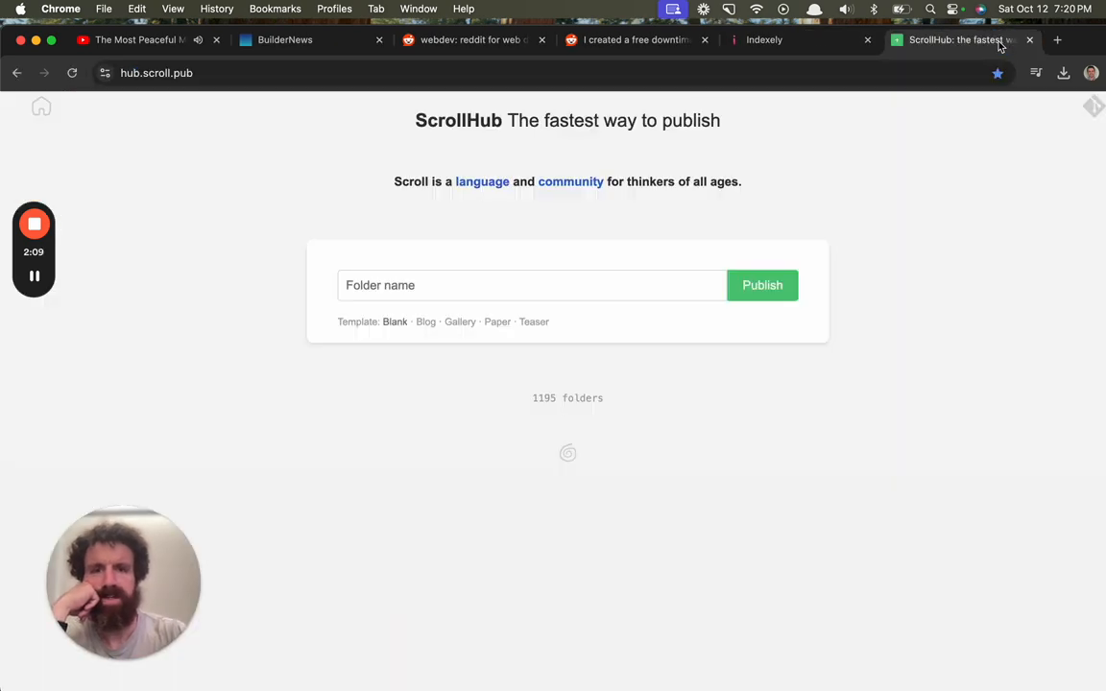
{"action": "left_click", "coordinate": [842, 40]}
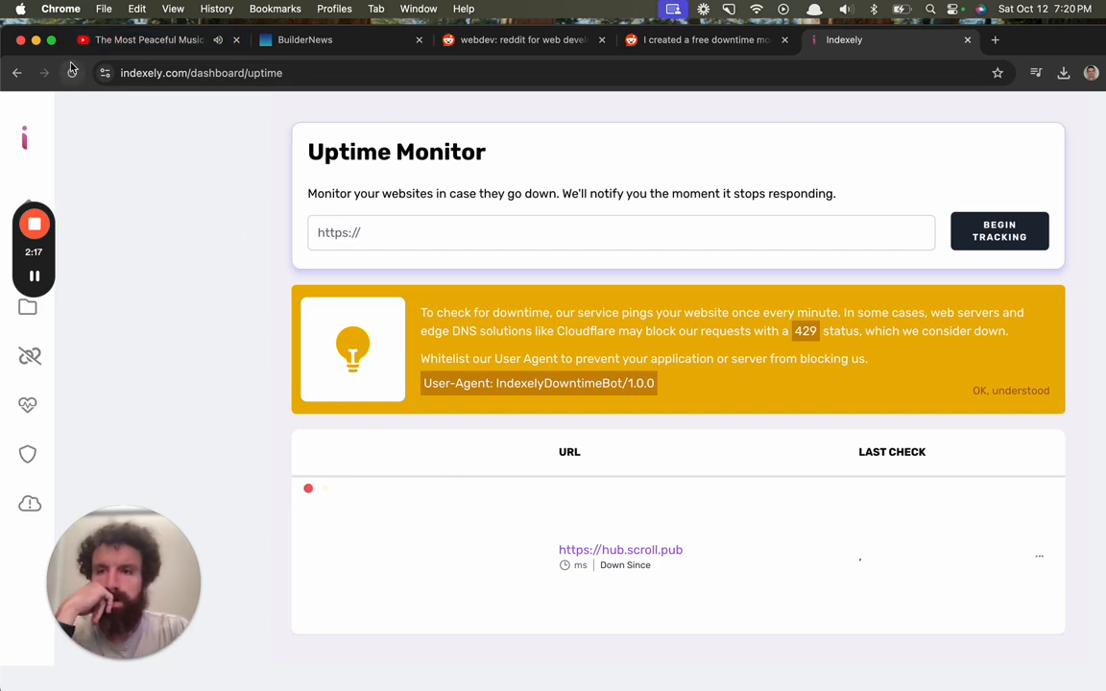
- Reload the monitor page until hub.scroll.pub shows up with status 200 and 603 ms
{"action": "key", "text": "F12"}
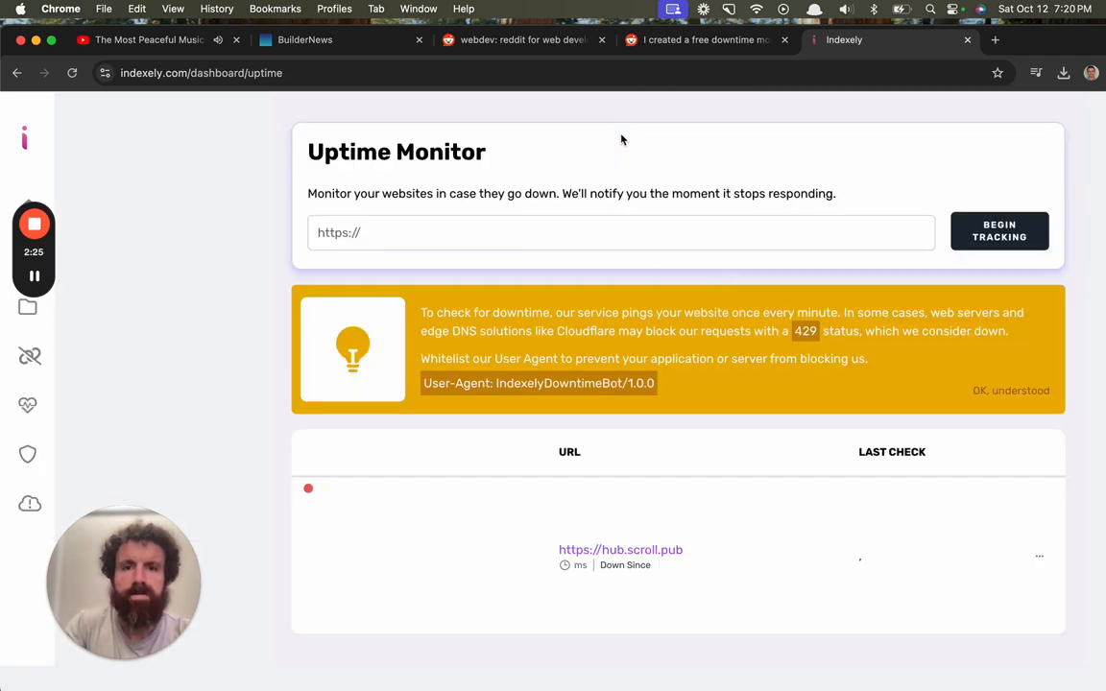
{"action": "left_click", "coordinate": [72, 73]}
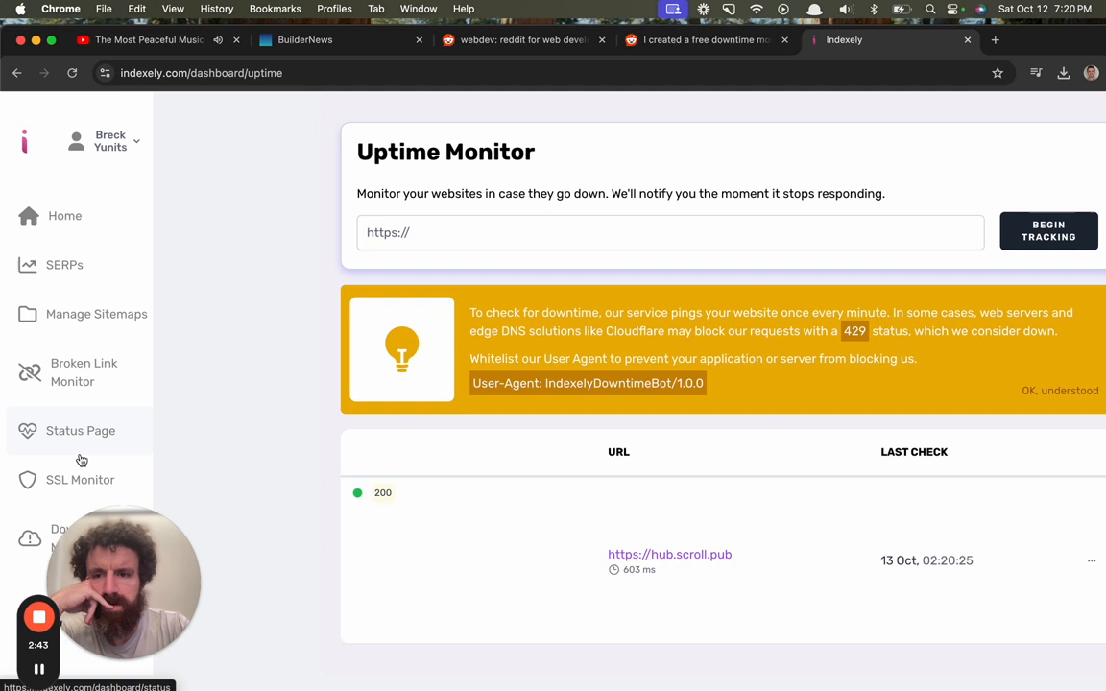
- Create the 'ScrollHub Status' page at indexely.com/s/scrollhub
{"action": "left_click", "coordinate": [81, 430]}
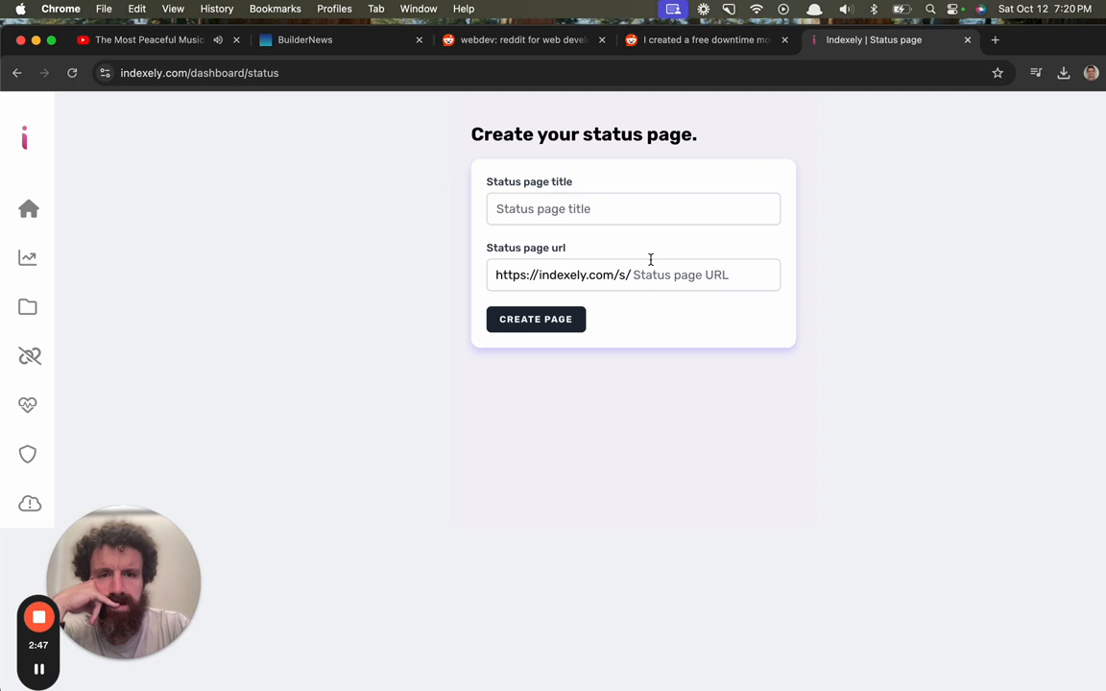
{"action": "type", "text": "sc"}
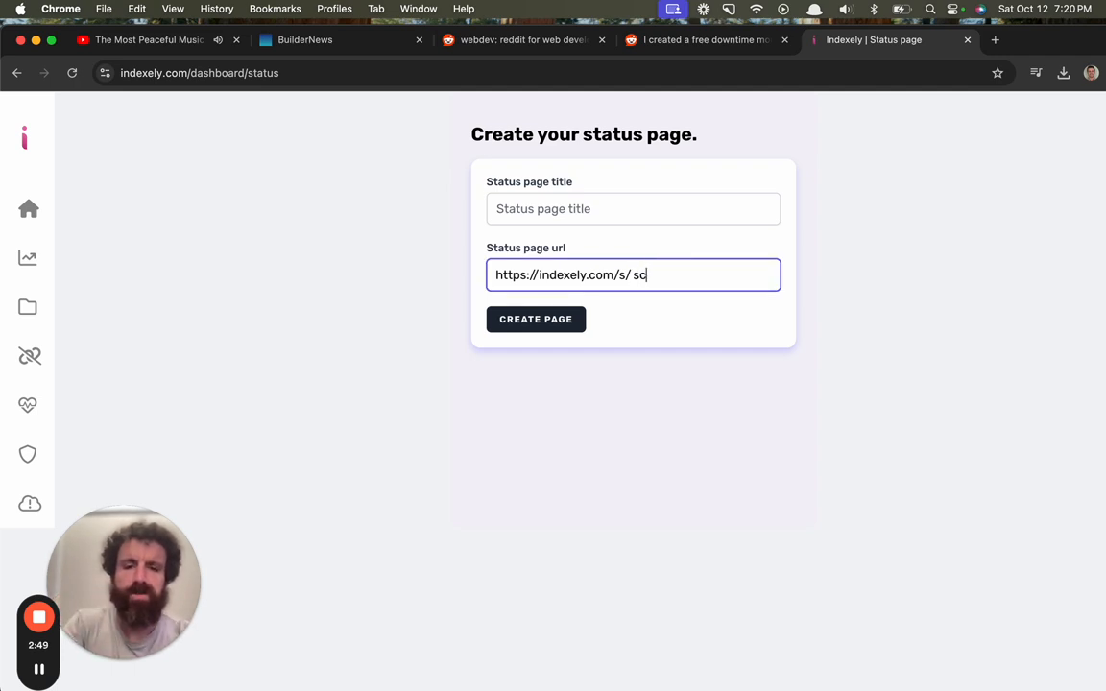
{"action": "type", "text": "rollhub"}
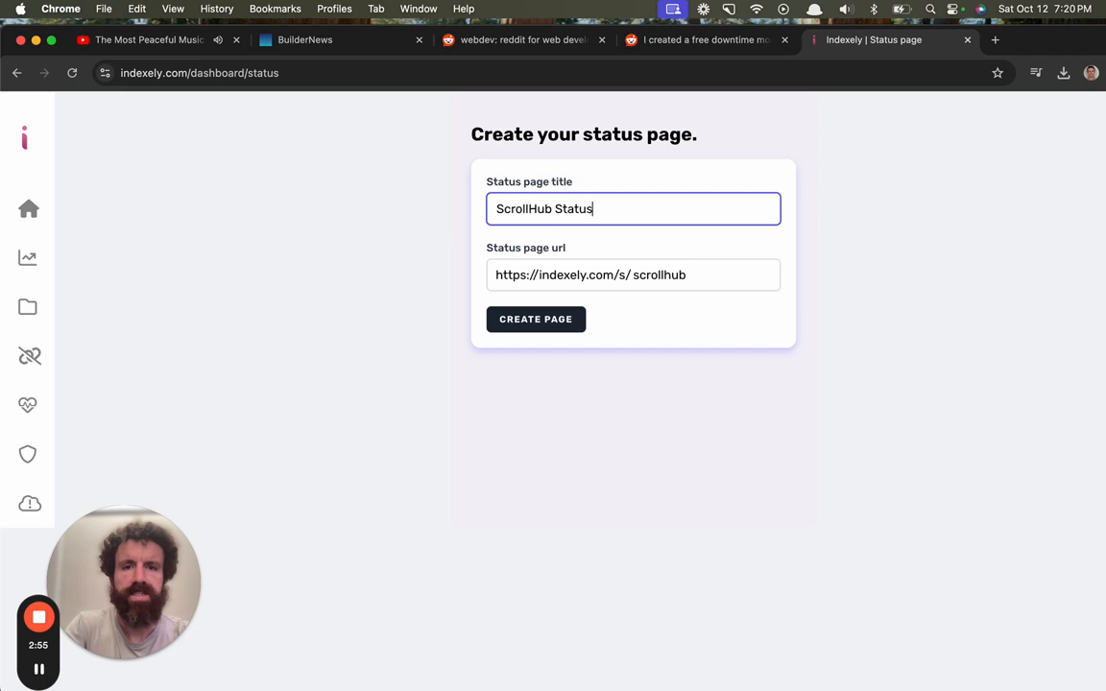
{"action": "left_click", "coordinate": [535, 319]}
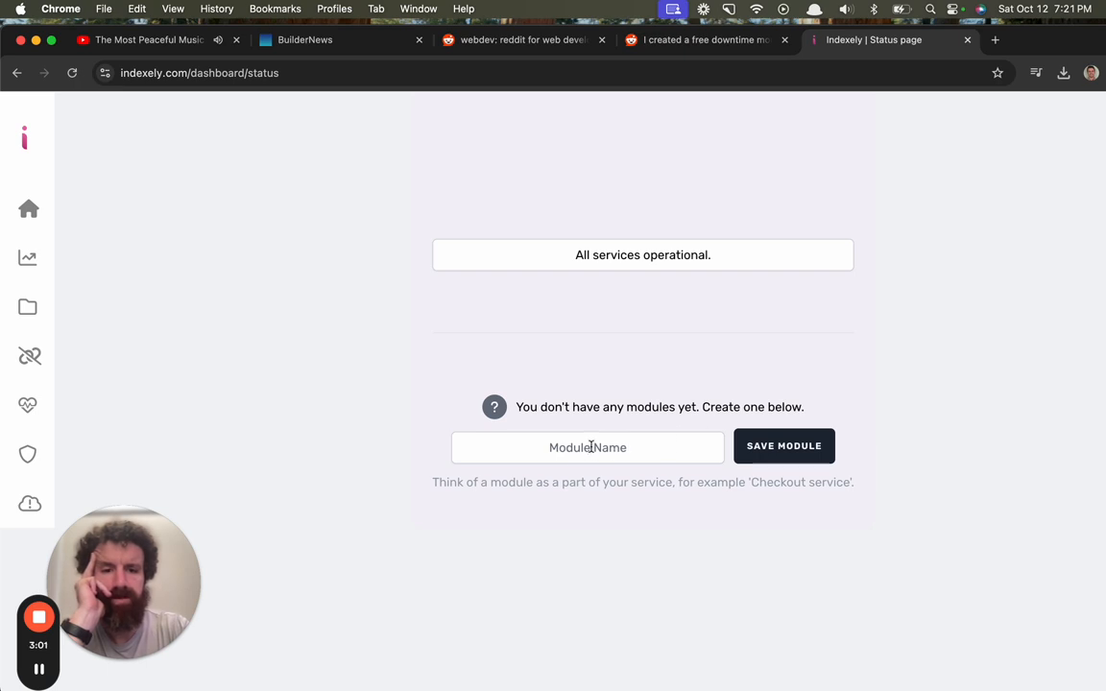
- Save an operational 'Homepage Service' module, then go back to the dashboard home
{"action": "left_click", "coordinate": [586, 447]}
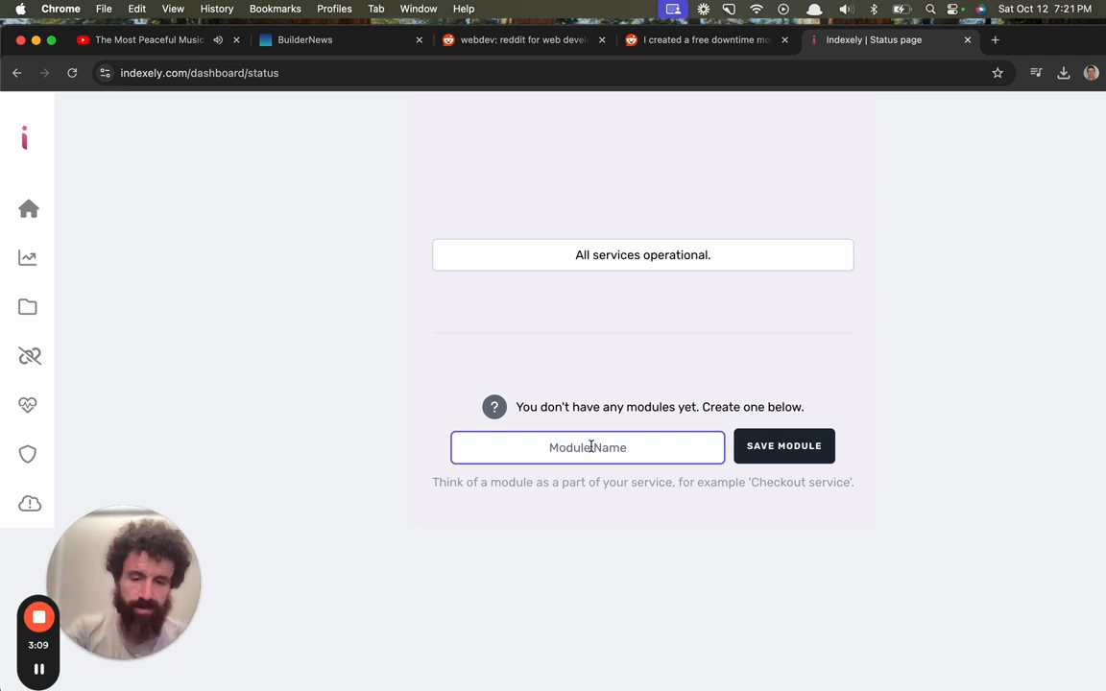
{"action": "type", "text": "Homepage Se"}
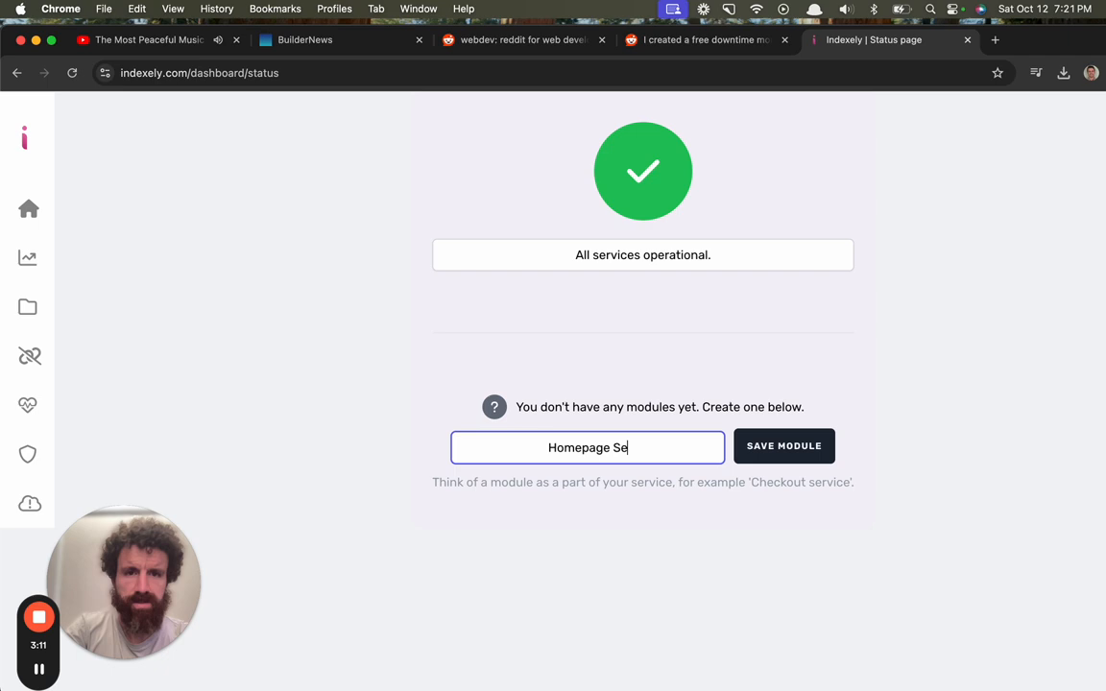
{"action": "left_click", "coordinate": [784, 445]}
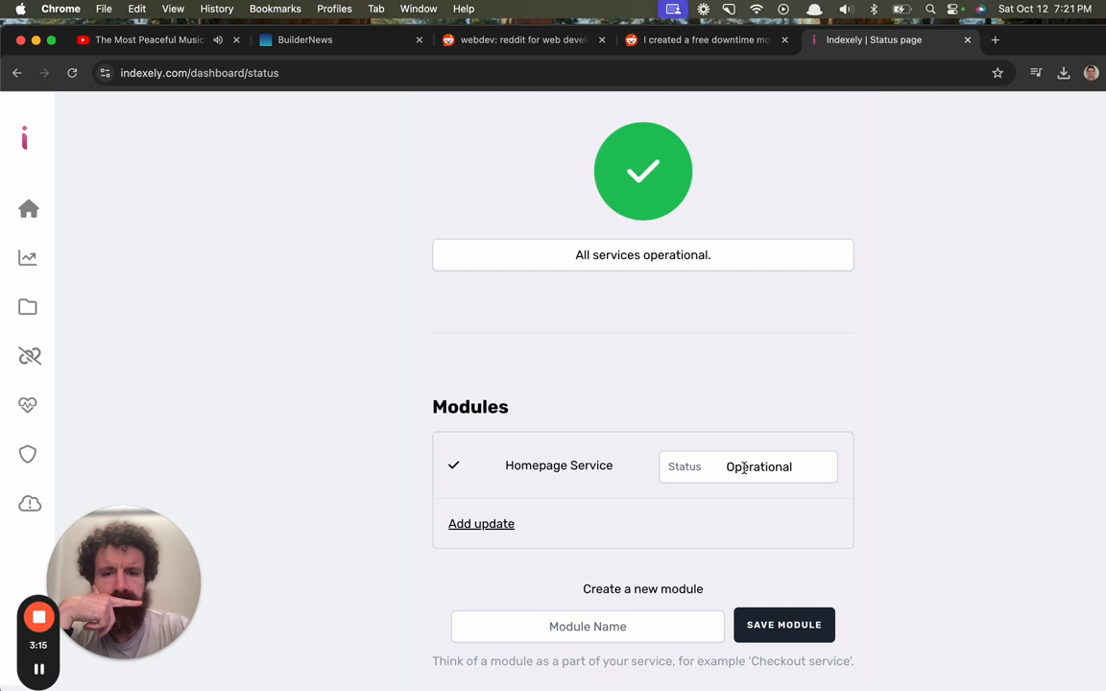
{"action": "left_click", "coordinate": [480, 523]}
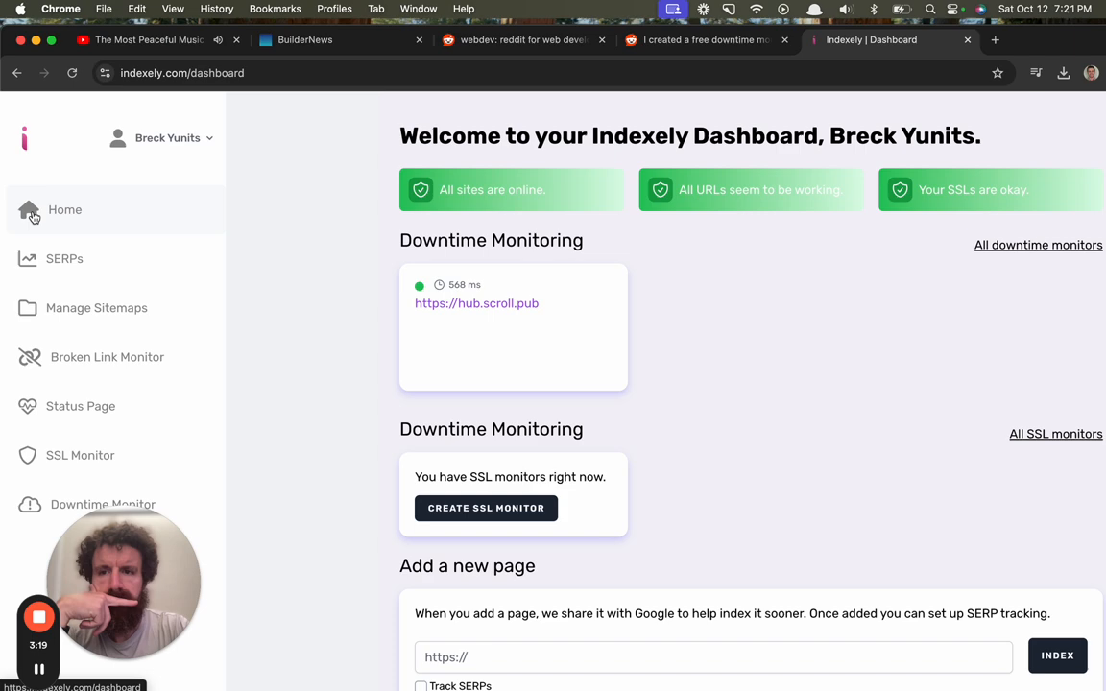
{"action": "left_click", "coordinate": [64, 258]}
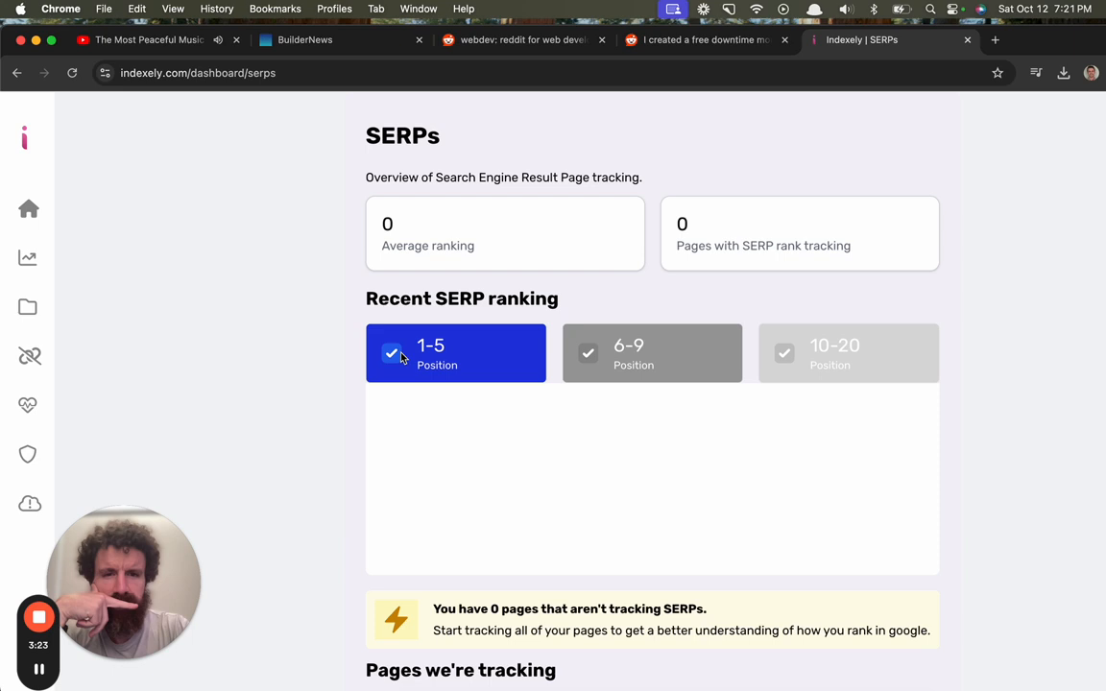
{"action": "scroll", "scroll_direction": "down", "scroll_amount": 3}
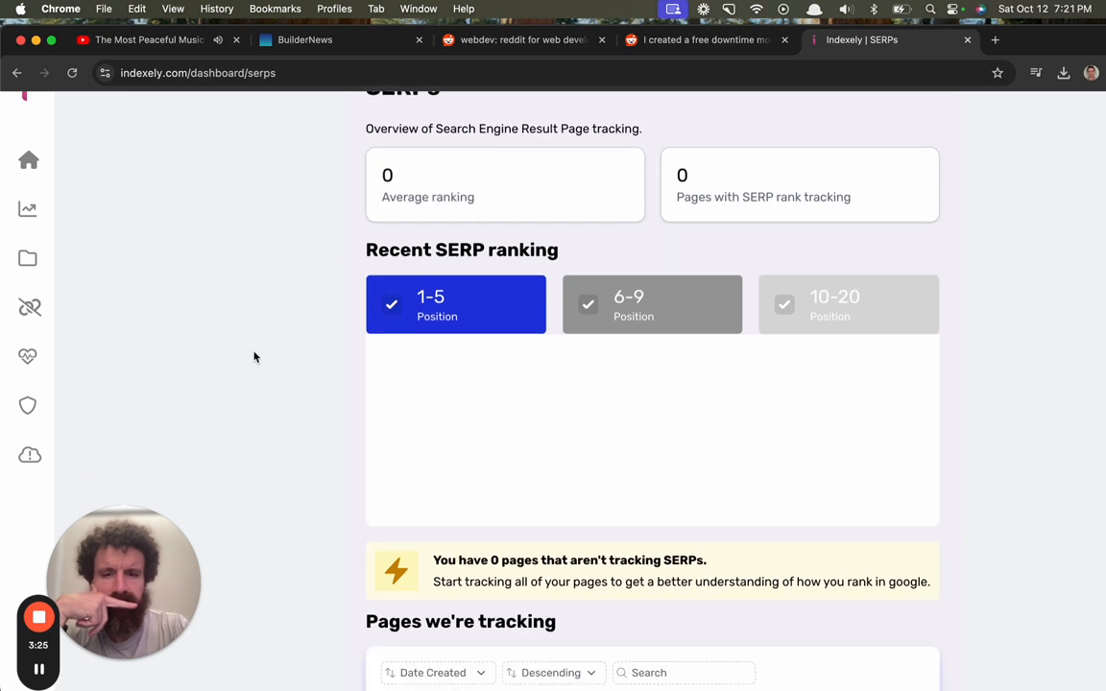
{"action": "scroll", "scroll_direction": "down", "scroll_amount": 3}
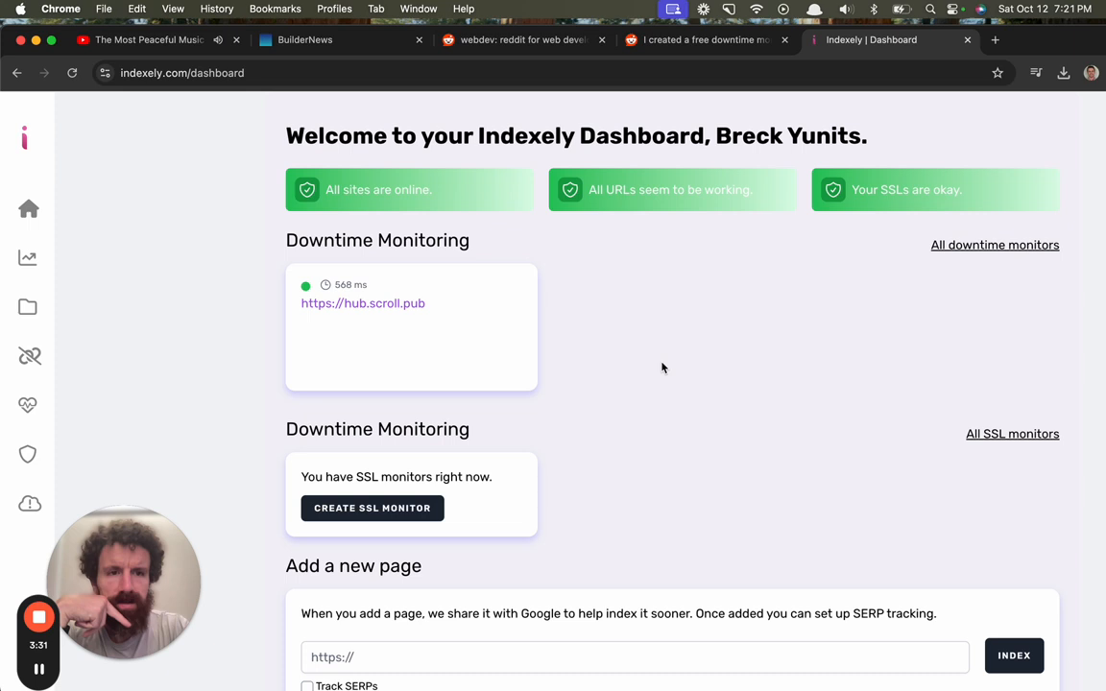
{"action": "scroll", "scroll_direction": "down", "scroll_amount": 3}
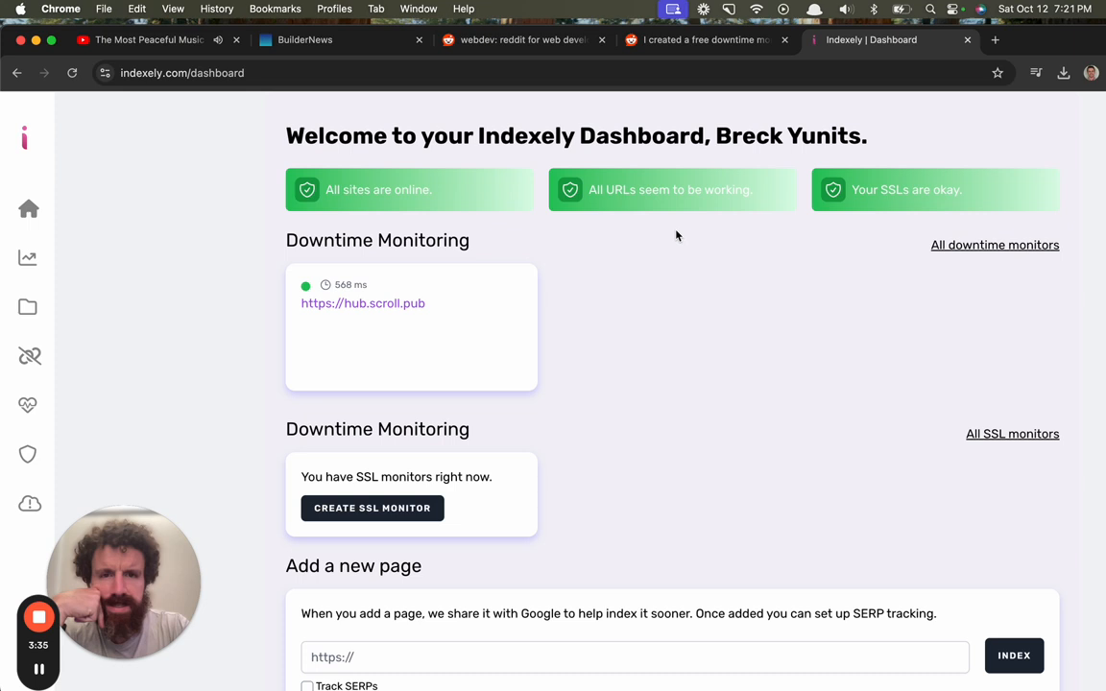
{"action": "scroll", "scroll_direction": "down", "scroll_amount": 3}
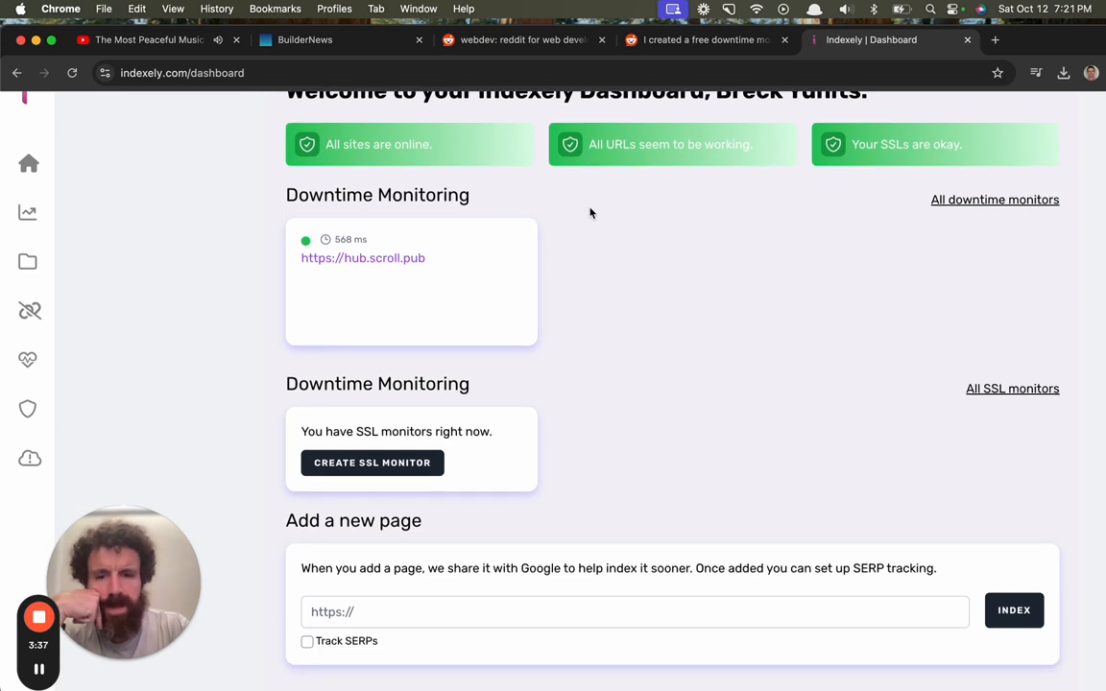
{"action": "scroll", "scroll_direction": "up", "scroll_amount": 3}
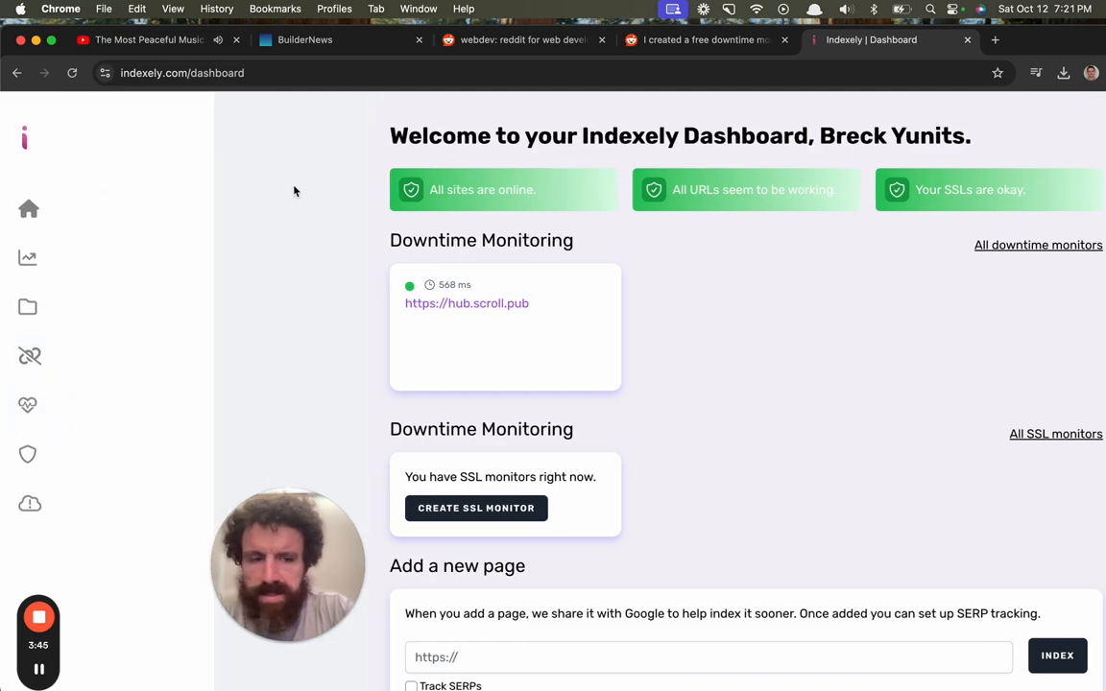
{"action": "scroll", "scroll_direction": "down", "scroll_amount": 3}
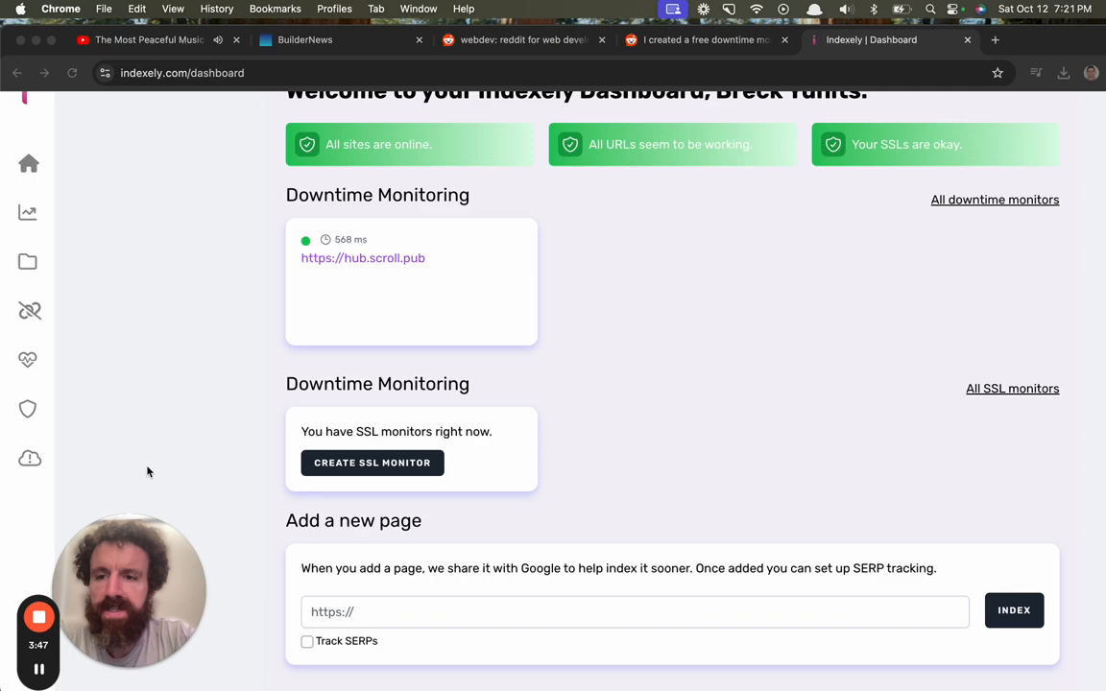